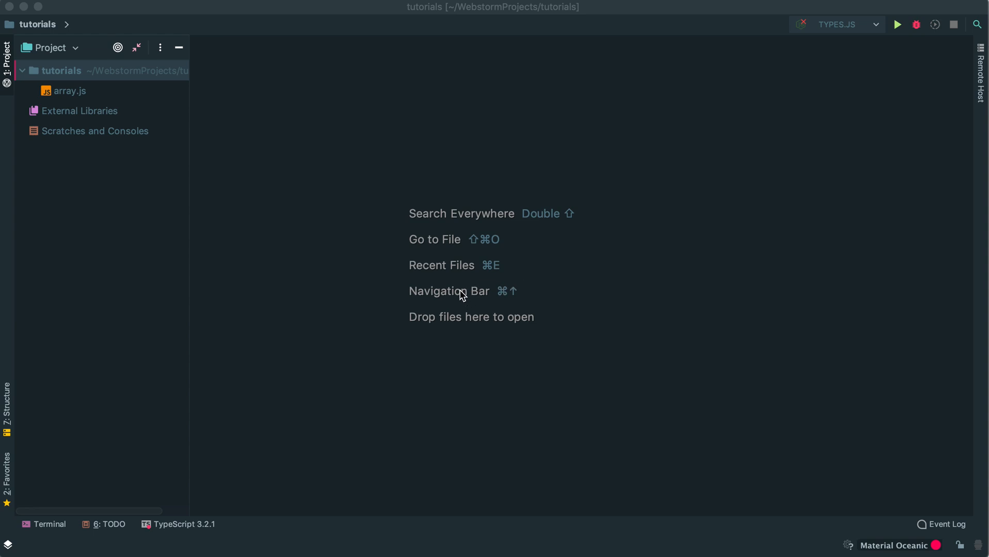
# Start adding a new TypeScript file to the tutorials project folder
pyautogui.rightClick(61, 70)
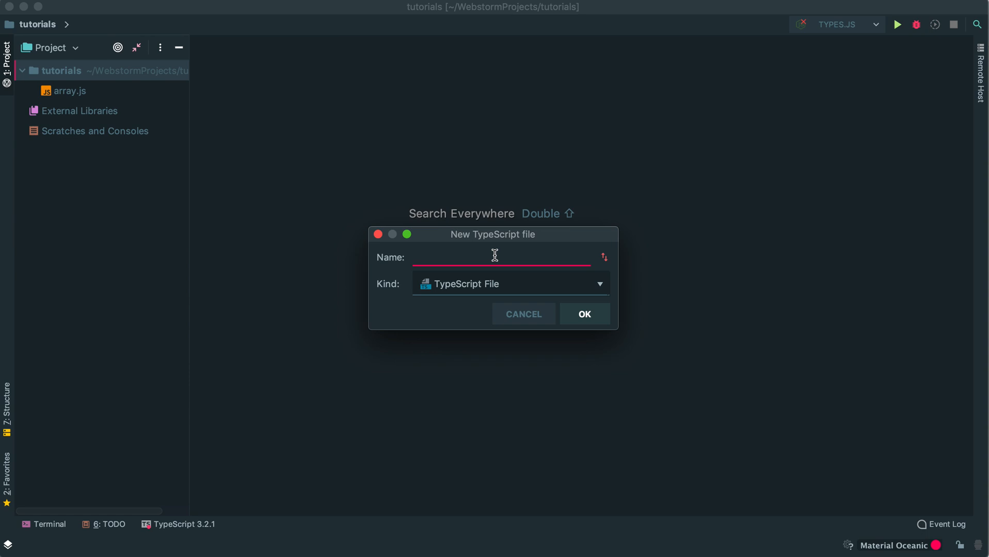
# Name the new file 'types' and confirm, opening types.ts in the editor
pyautogui.write('typ')
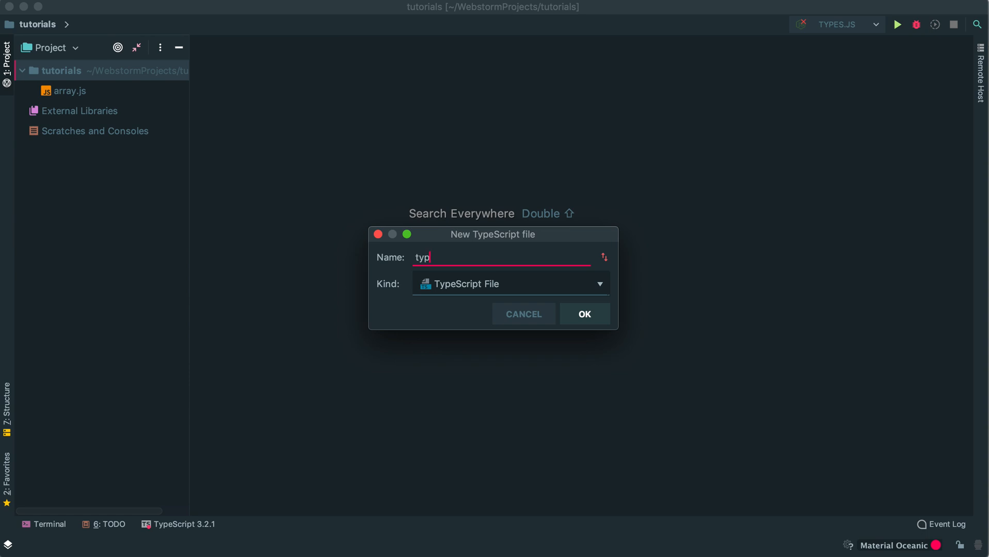
pyautogui.write('es')
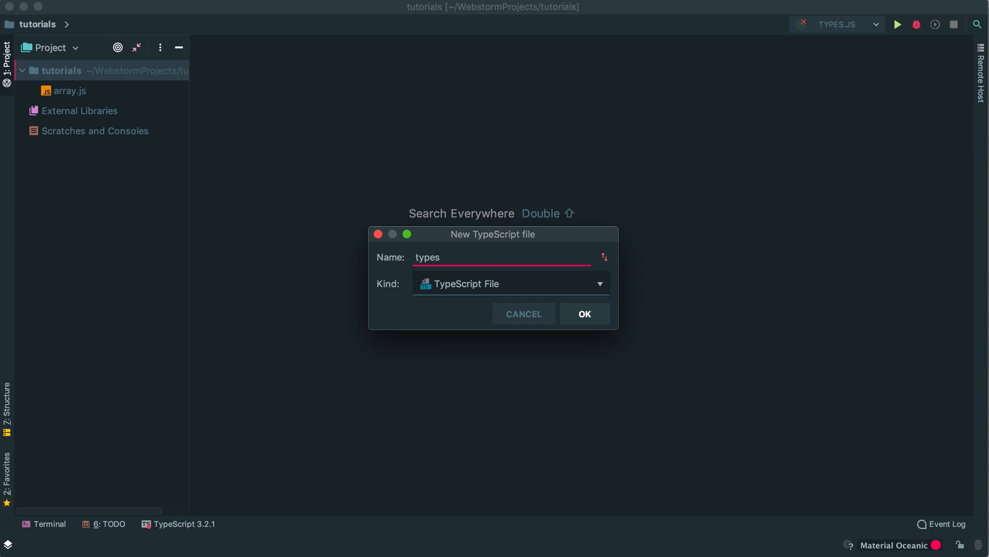
pyautogui.click(583, 314)
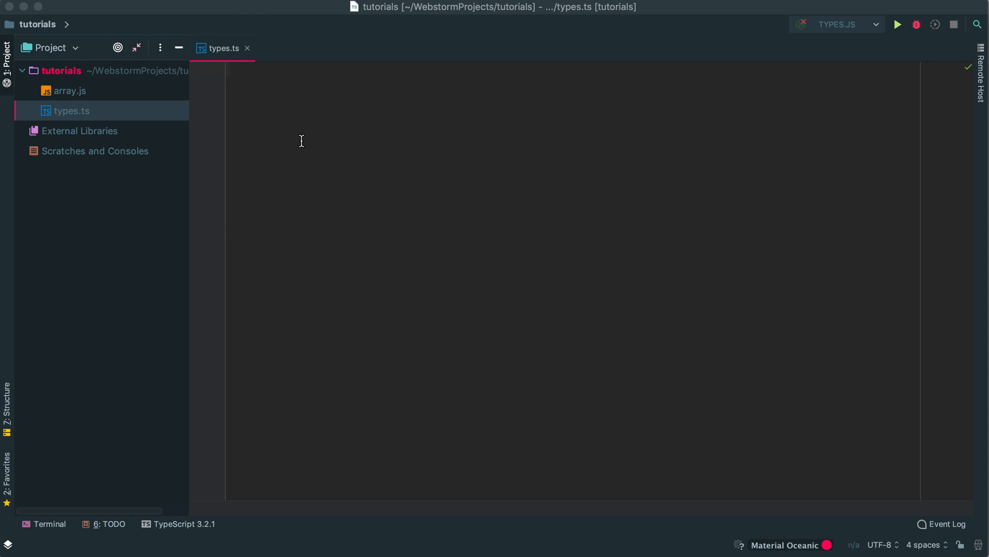
pyautogui.moveTo(335, 137)
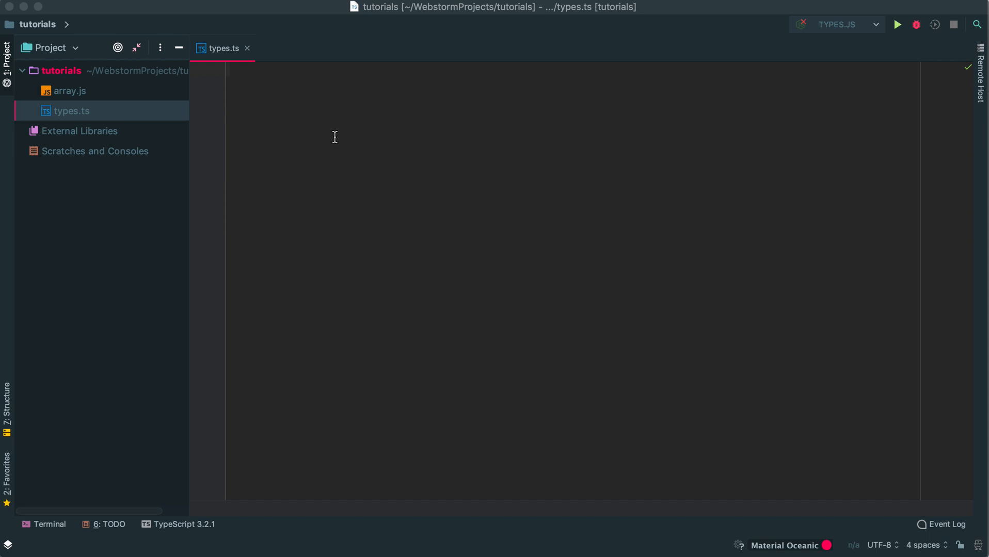
pyautogui.moveTo(299, 82)
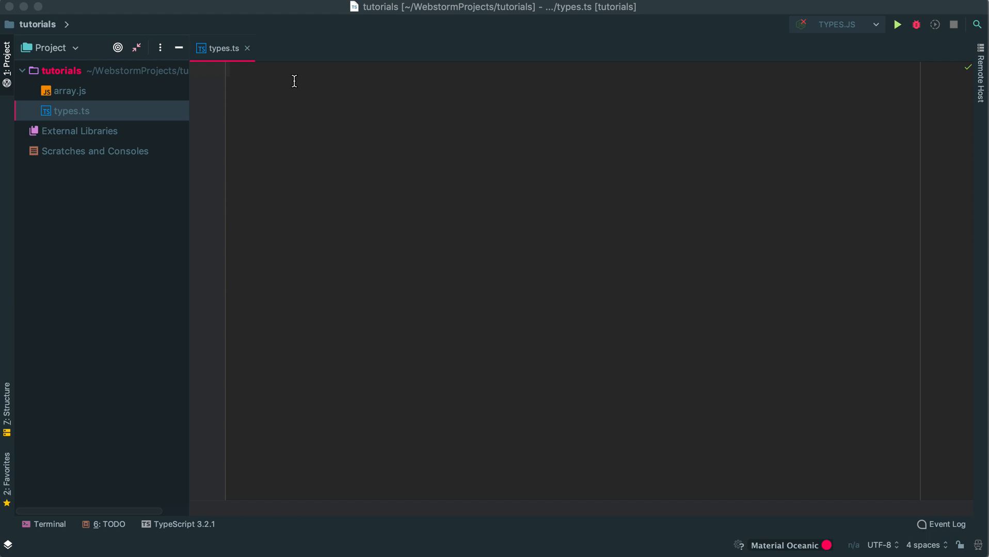
pyautogui.moveTo(282, 107)
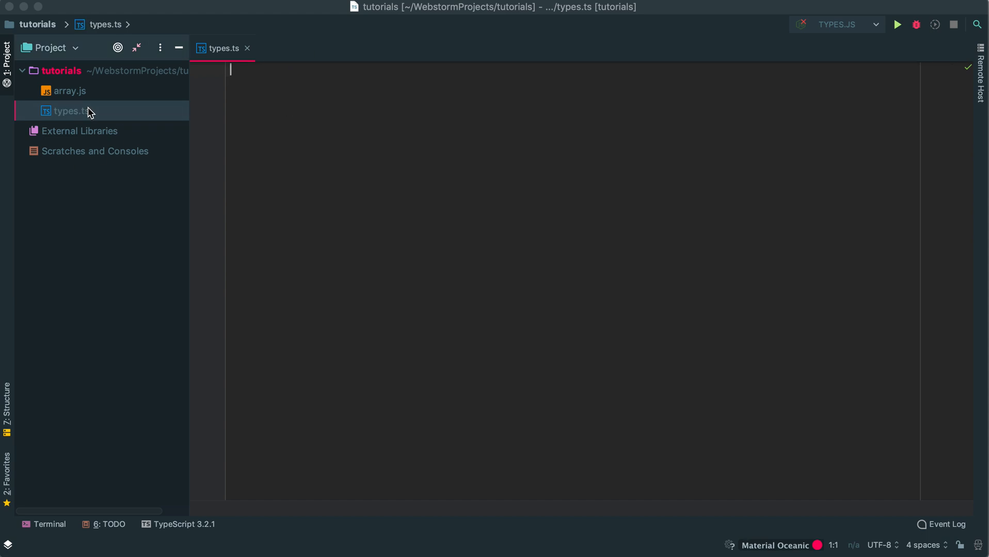
# Declare 'const myNum: number = 10;' in types.ts
pyautogui.write('const')
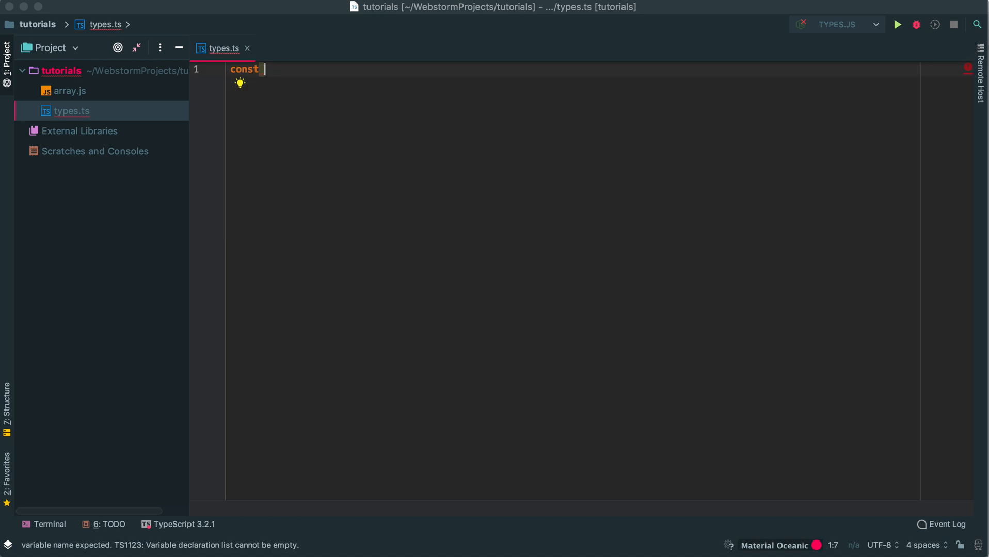
pyautogui.write('myNum')
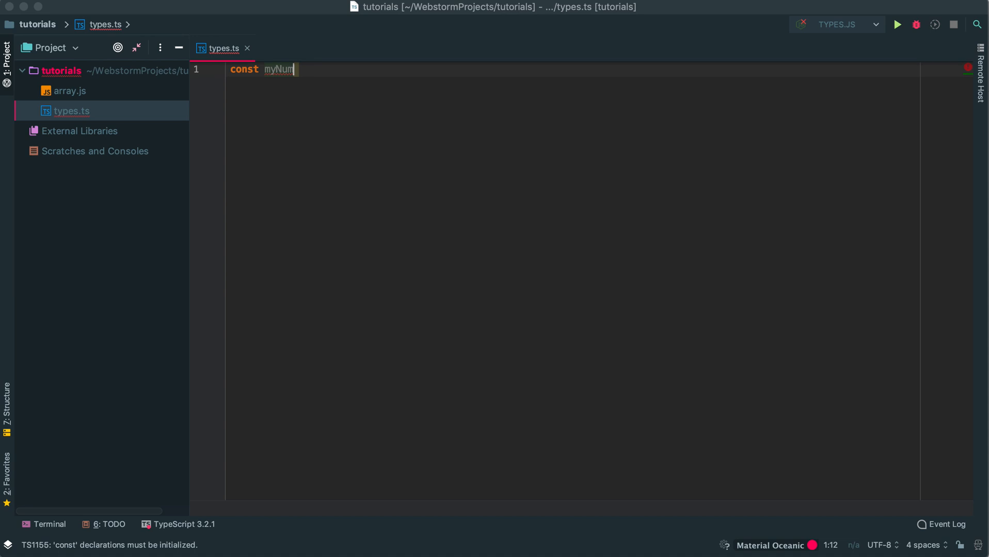
pyautogui.write(': number')
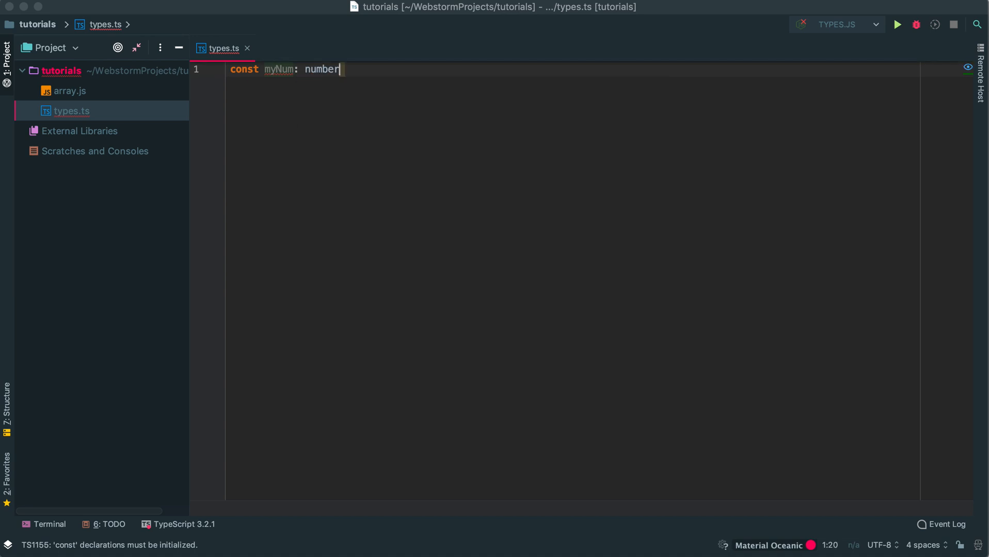
pyautogui.write('= 10;')
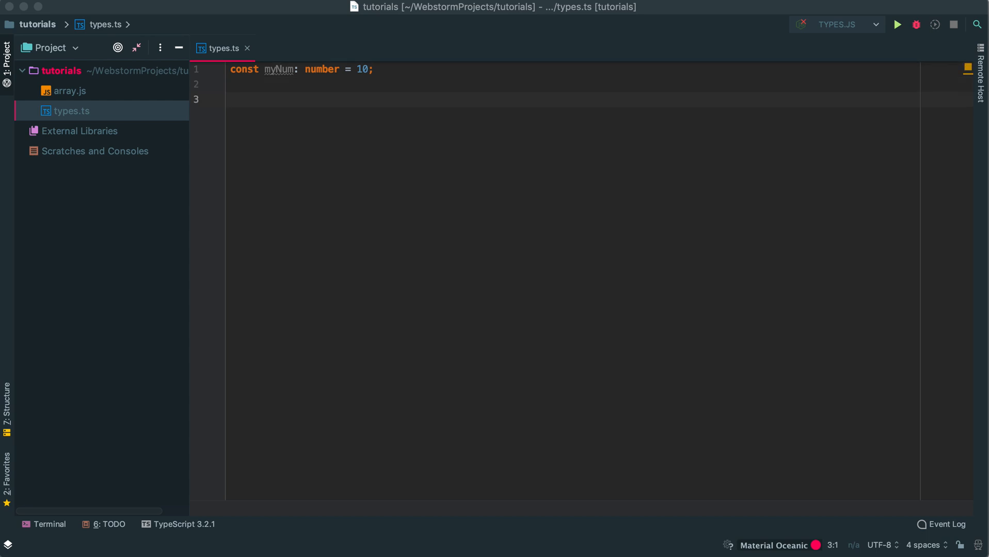
# Add 'console.log(myNum);' below it and bring up the built-in terminal
pyautogui.write('console')
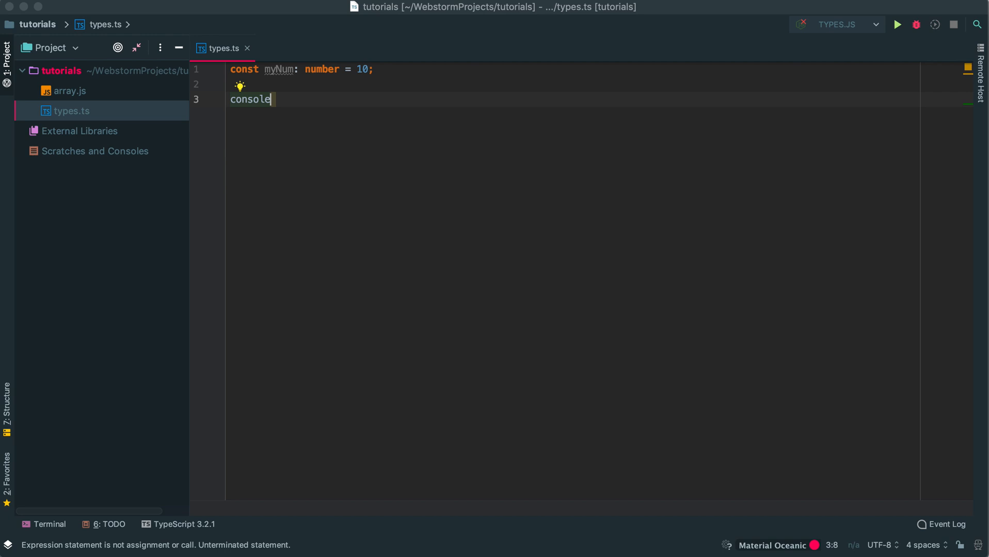
pyautogui.write('.log(')
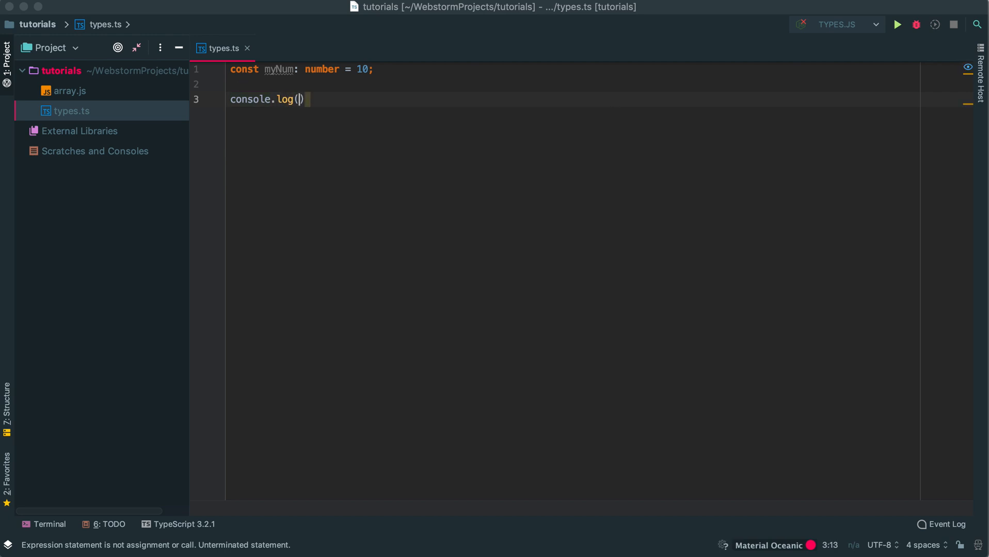
pyautogui.write('mu')
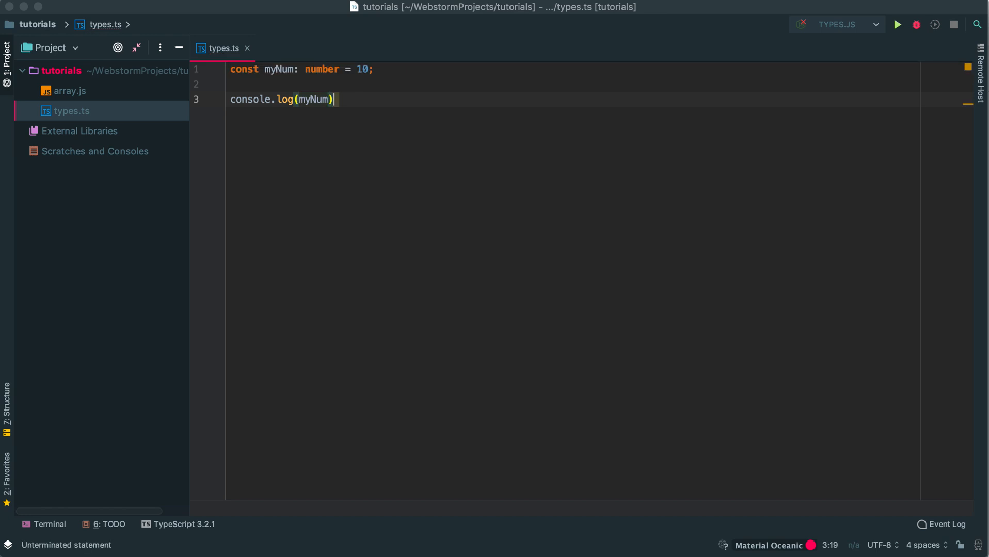
pyautogui.press('enter')
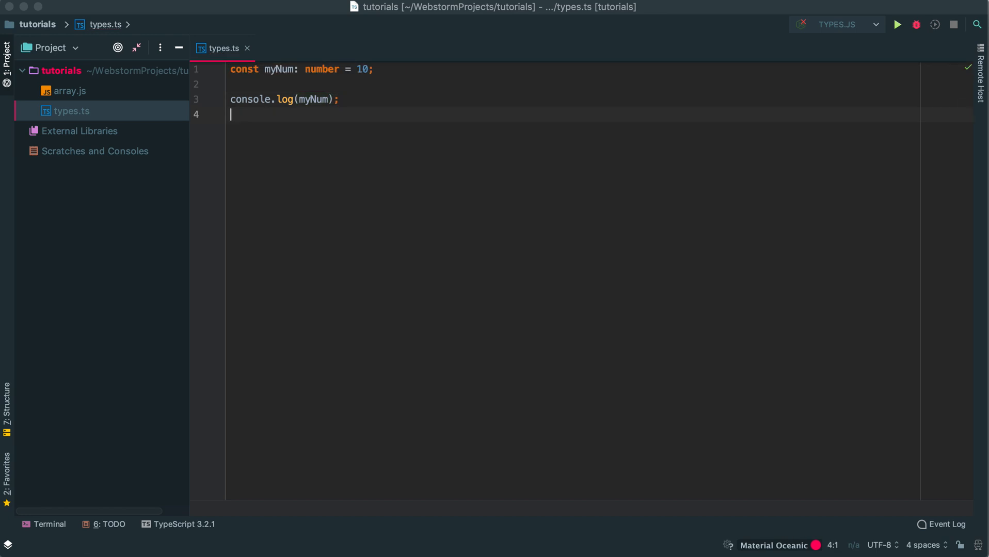
pyautogui.click(44, 524)
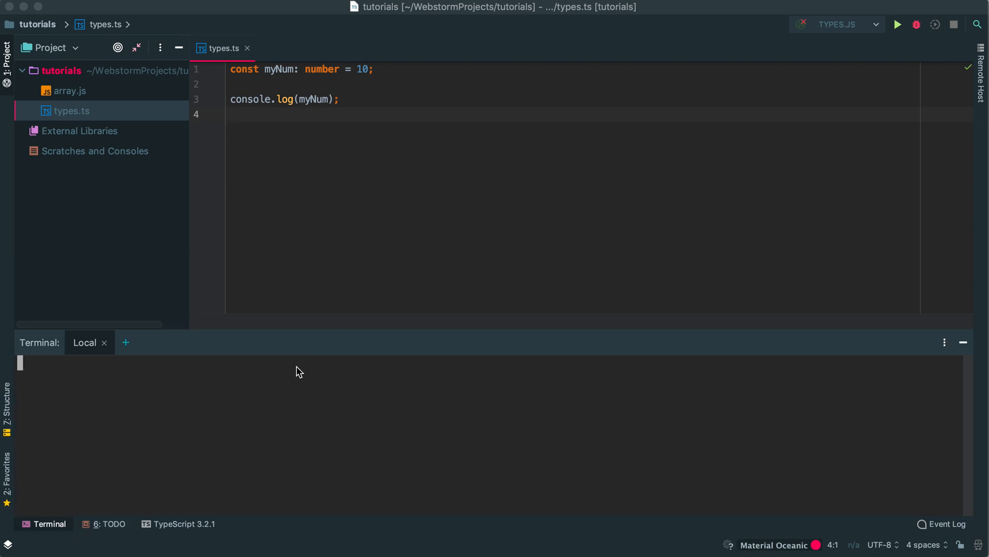
# Run 'tsc types.ts --watch' in the terminal, reporting 0 errors
pyautogui.write('ts')
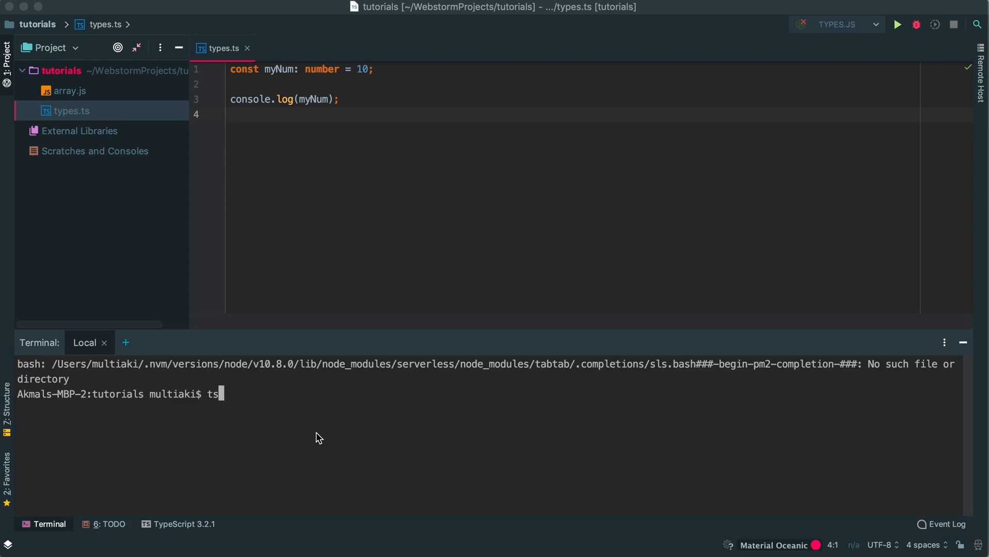
pyautogui.write('c')
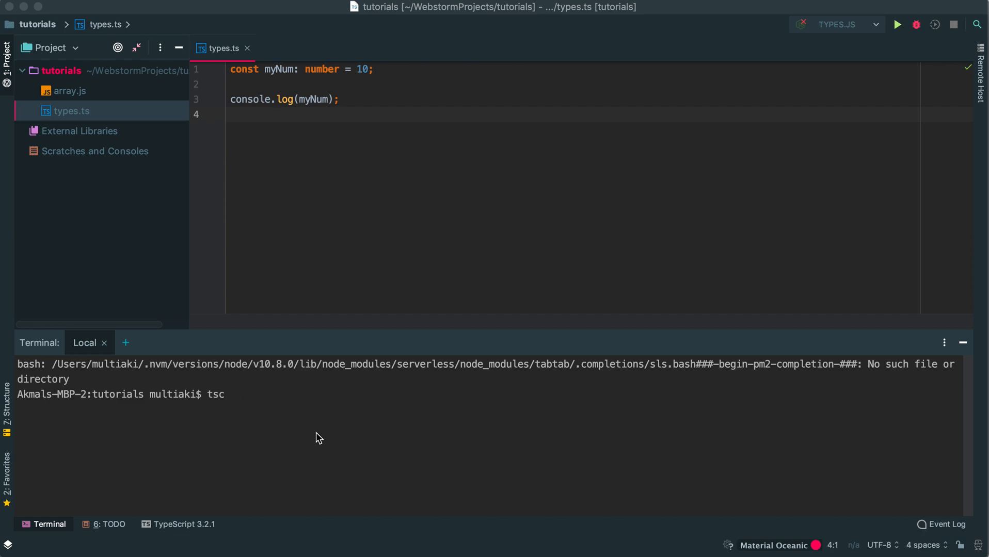
pyautogui.write('t')
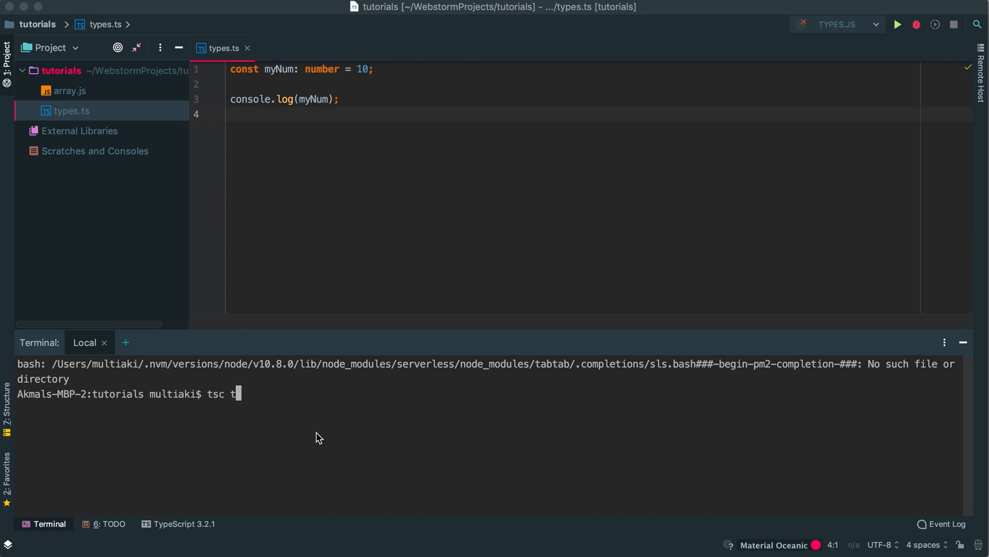
pyautogui.write('ypes.ts')
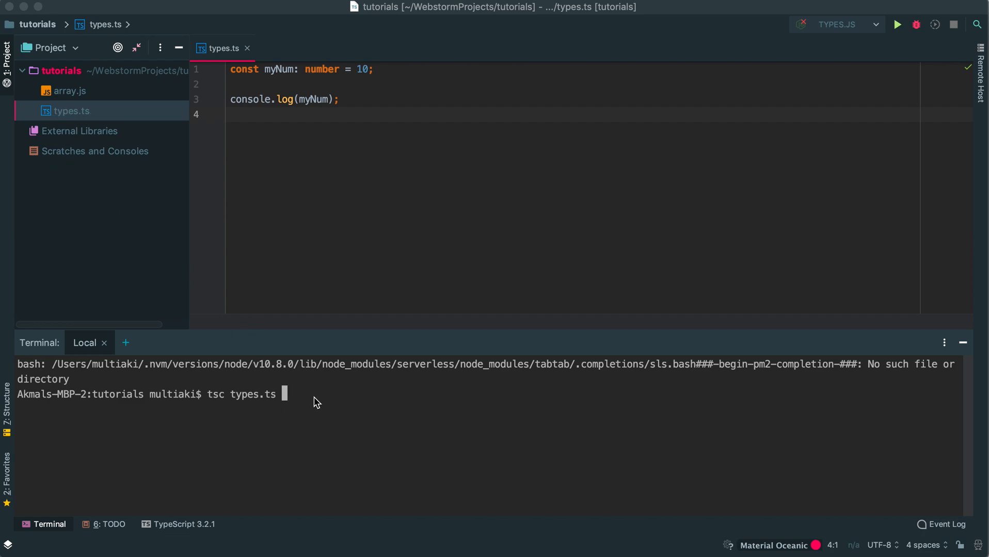
pyautogui.write('--watch')
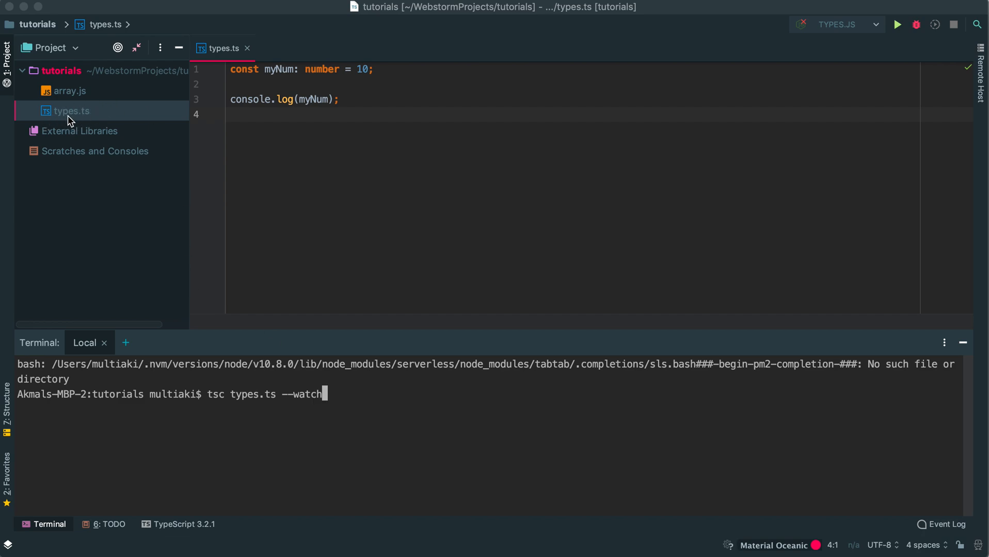
pyautogui.moveTo(388, 408)
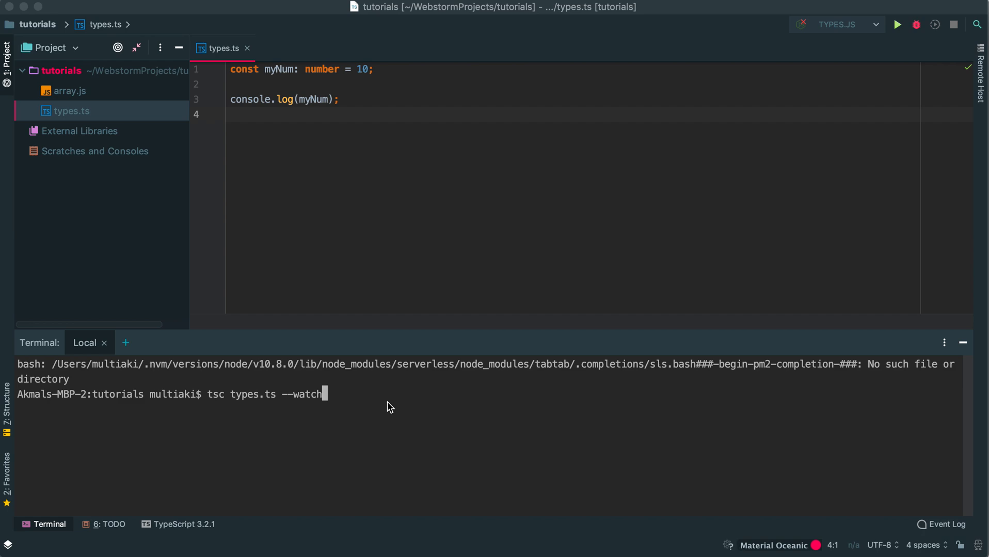
pyautogui.press('Return')
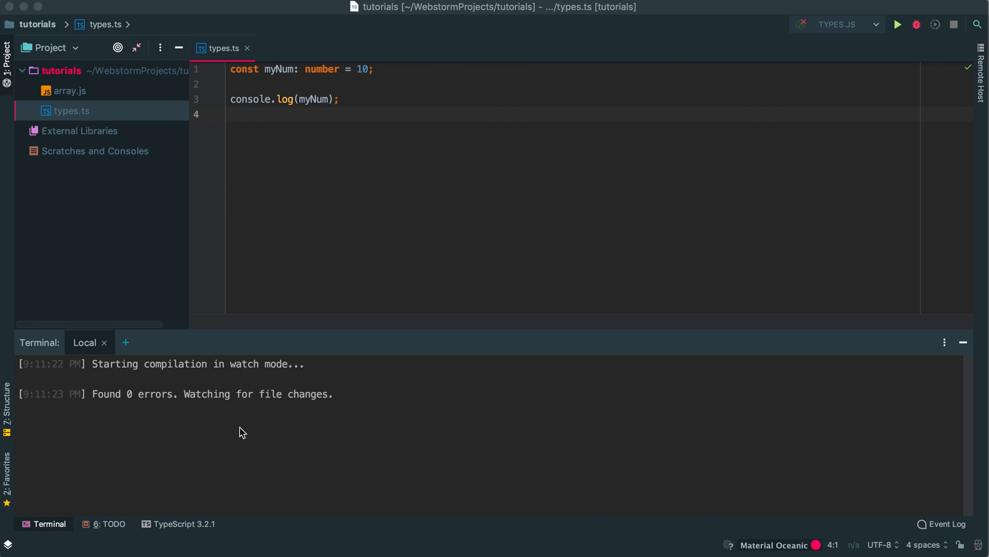
# Reveal and view the compiled types.js output alongside the types.ts source
pyautogui.click(34, 111)
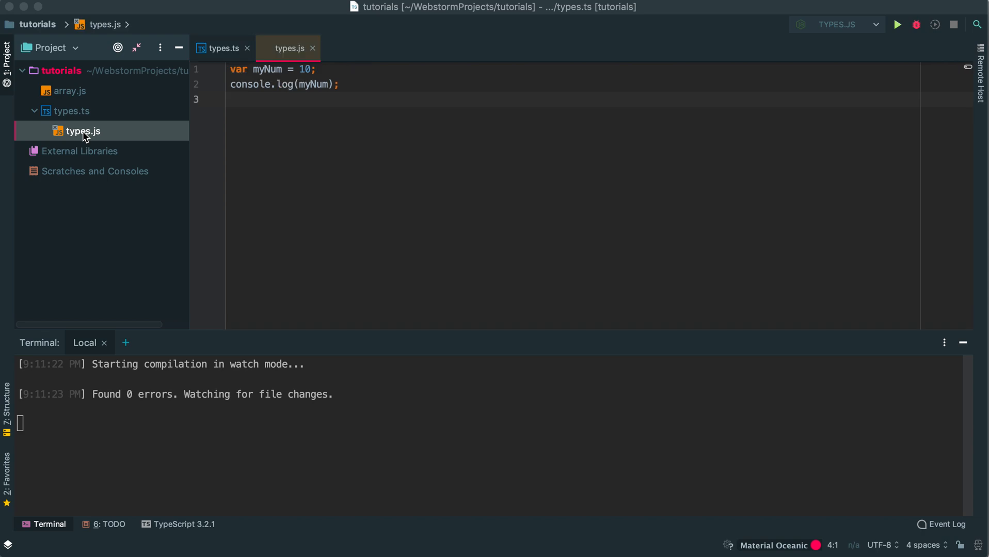
pyautogui.click(288, 47)
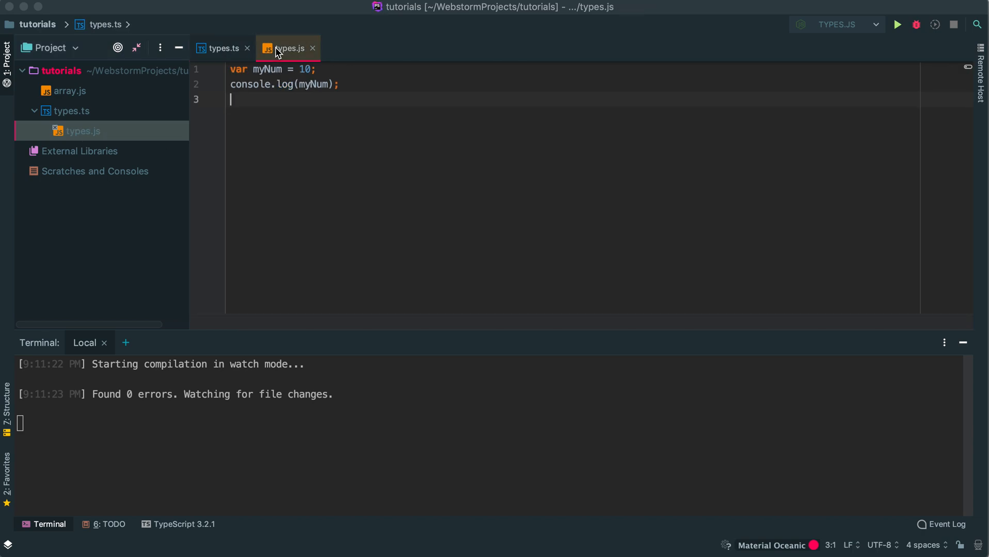
pyautogui.click(221, 47)
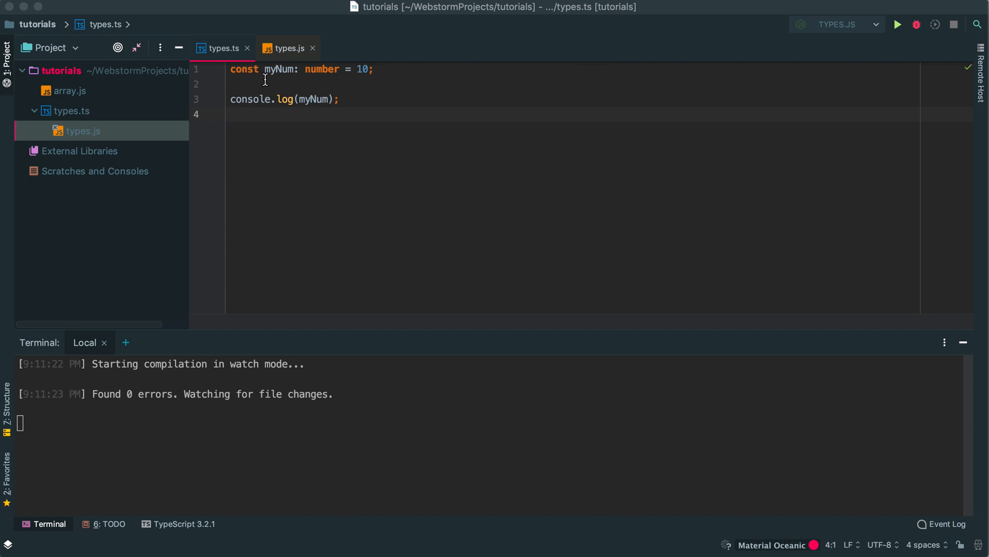
pyautogui.click(287, 48)
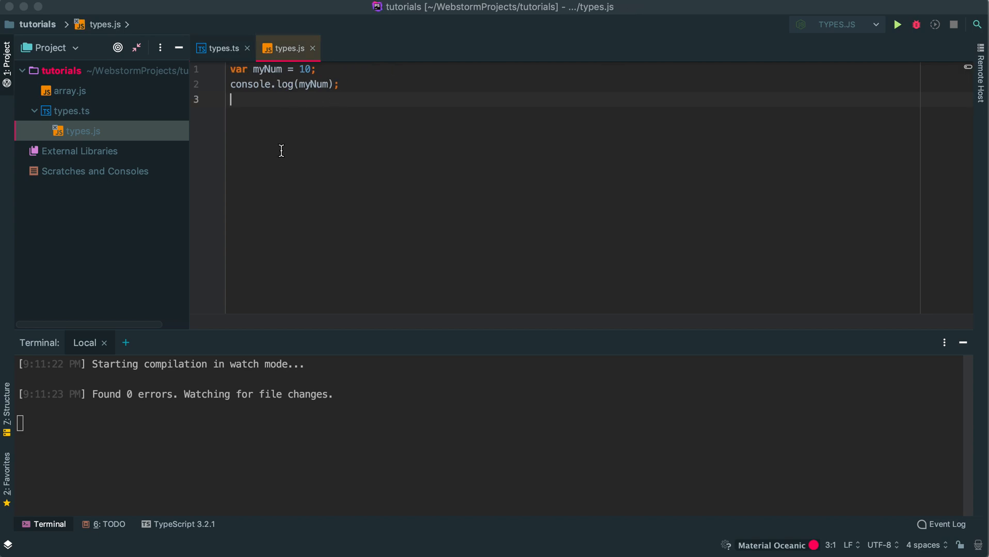
# Run types.js so it prints 10, then return to types.ts
pyautogui.rightClick(281, 152)
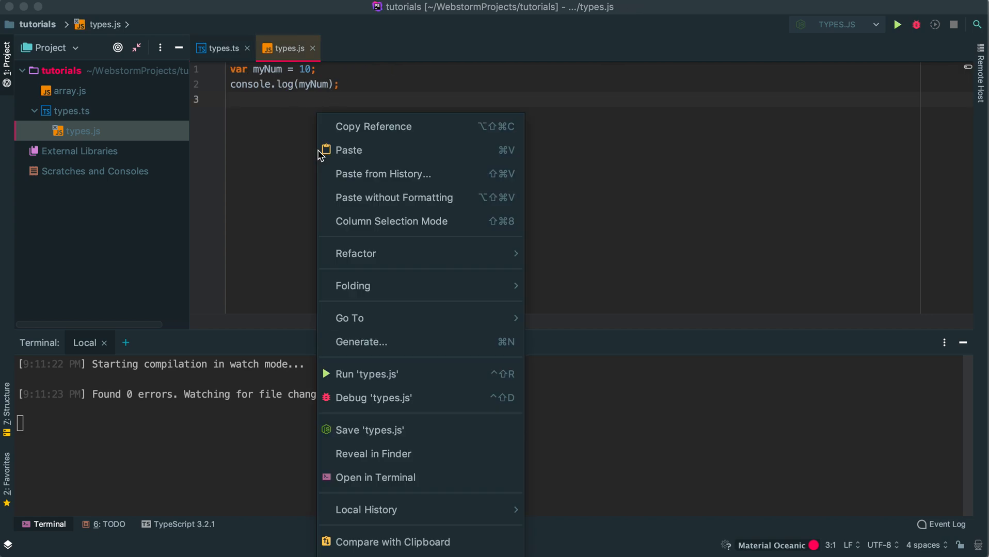
pyautogui.click(367, 374)
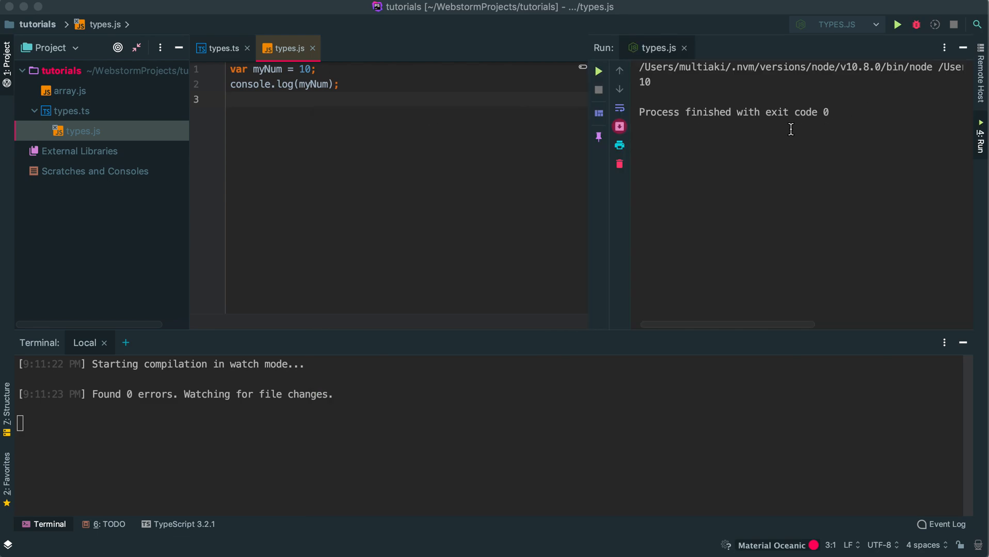
pyautogui.click(222, 48)
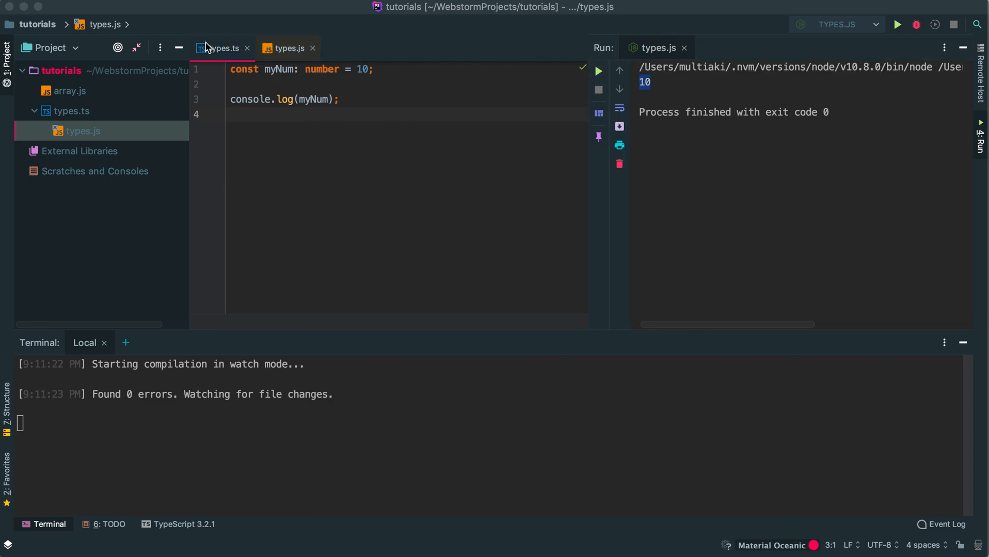
pyautogui.click(224, 47)
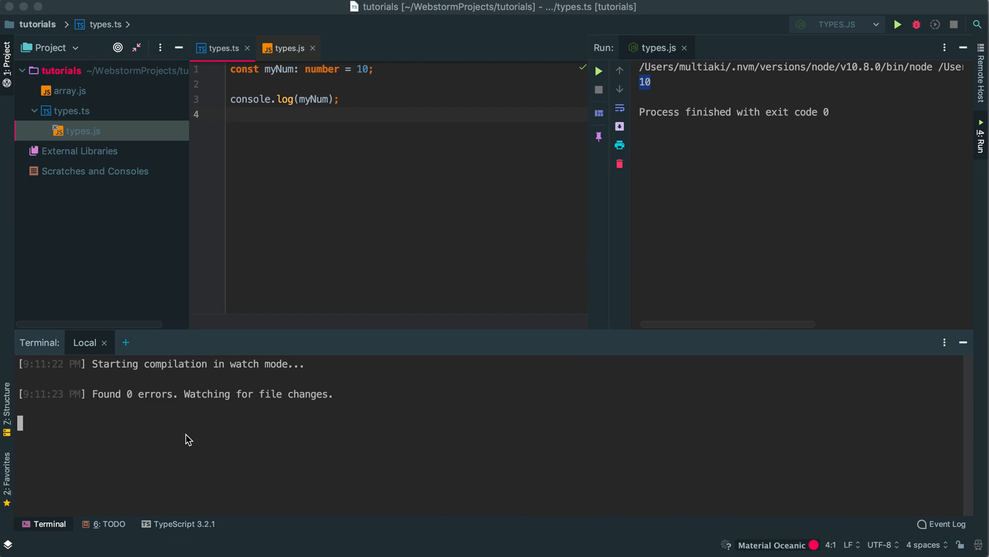
# Change the log call to parseInt(myNum) and inspect the number-to-string tsc error
pyautogui.rightClick(276, 183)
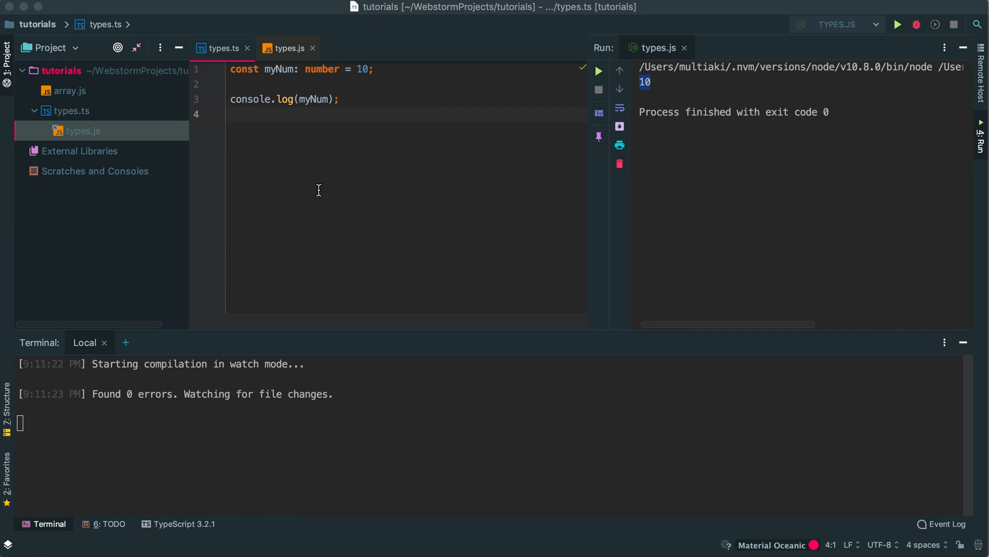
pyautogui.moveTo(315, 85)
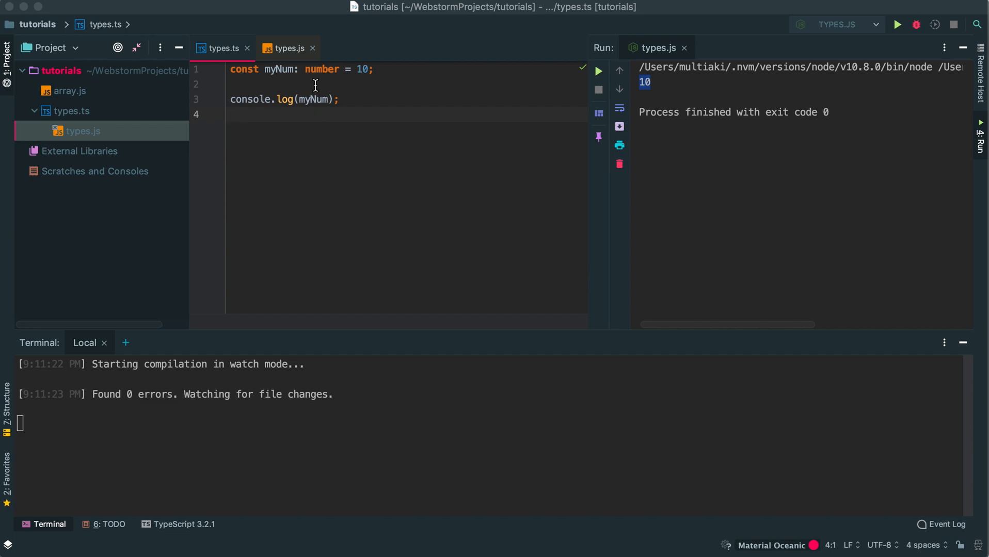
pyautogui.moveTo(335, 99)
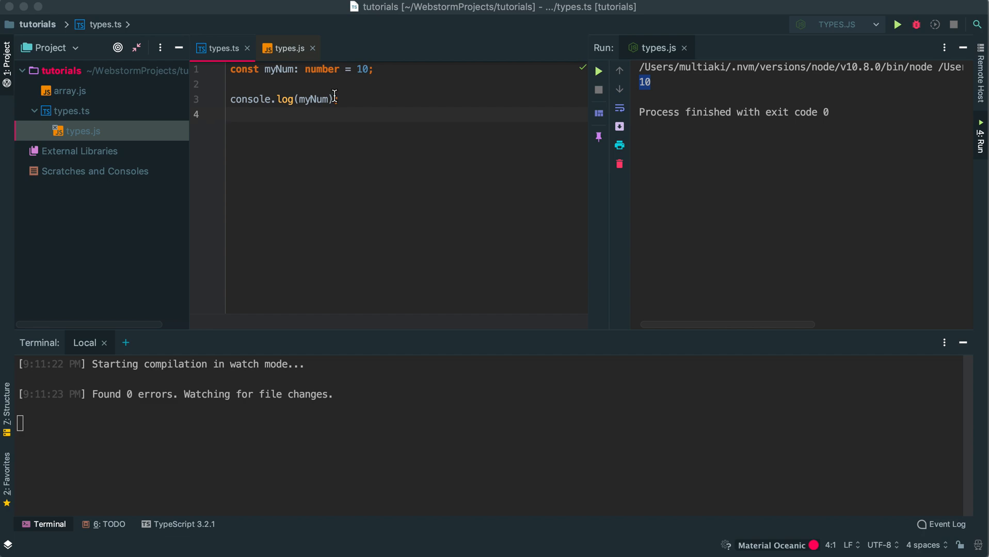
pyautogui.doubleClick(314, 99)
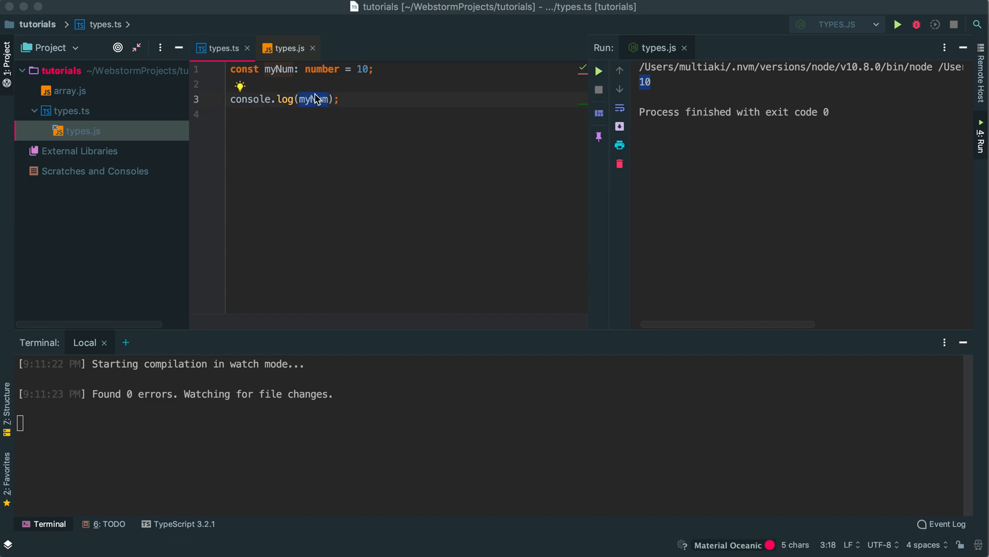
pyautogui.write('parseInt((')
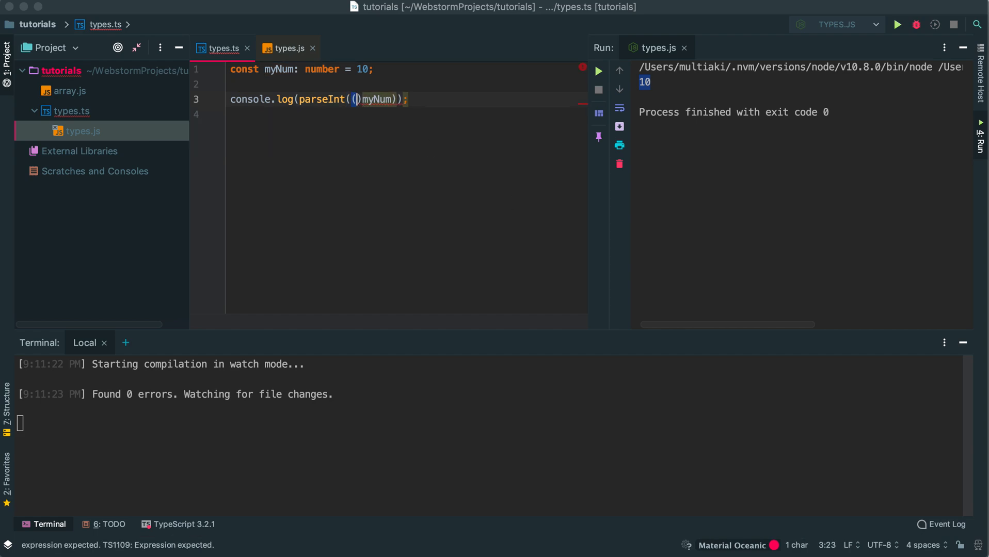
pyautogui.press('Backspace')
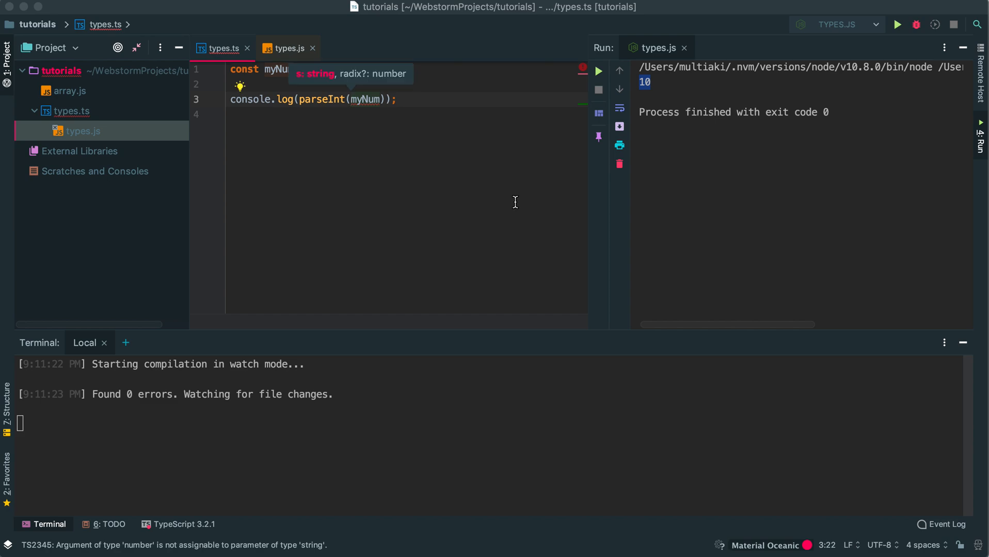
pyautogui.moveTo(394, 139)
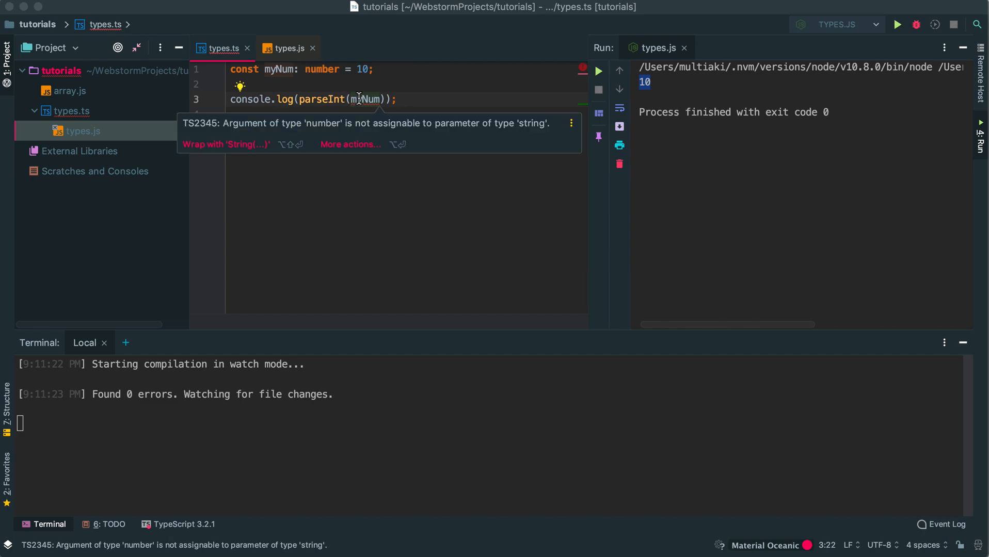
pyautogui.moveTo(243, 448)
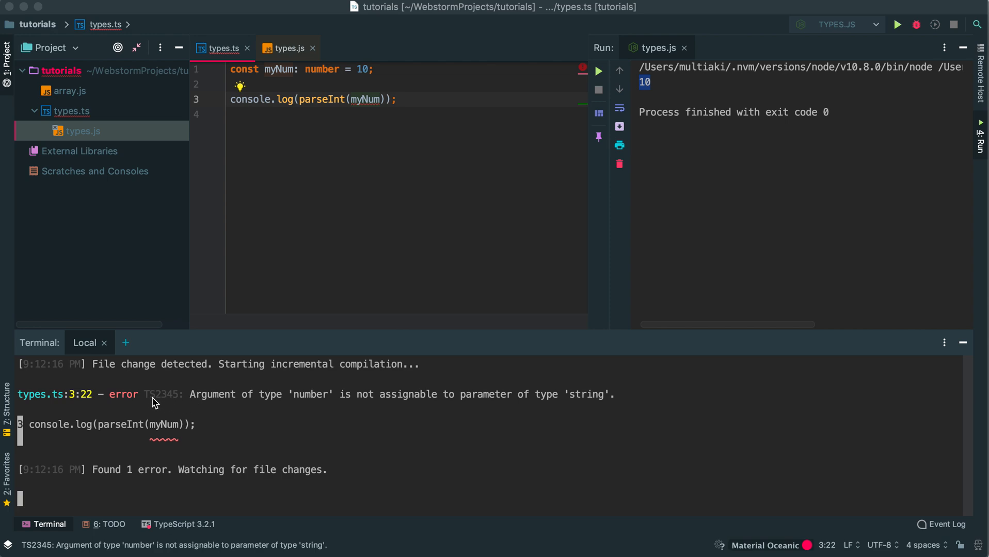
pyautogui.doubleClick(161, 394)
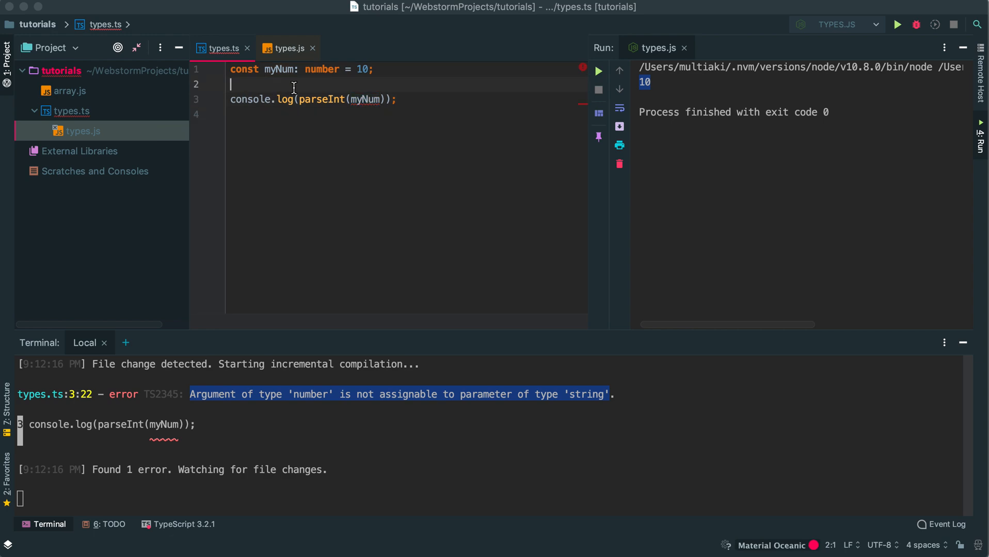
# Declare 'const newNum: number = 0' on a new line
pyautogui.write('const')
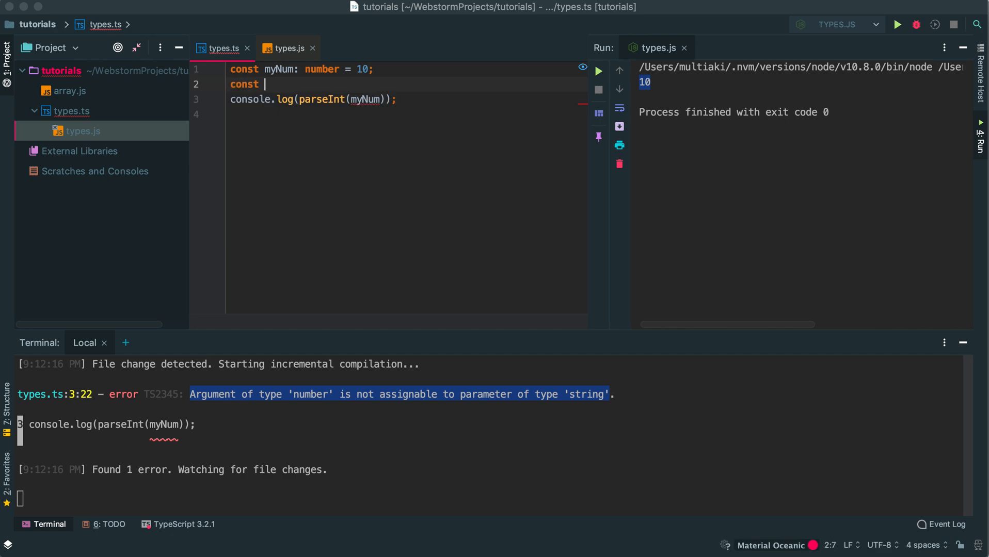
pyautogui.write('newNum')
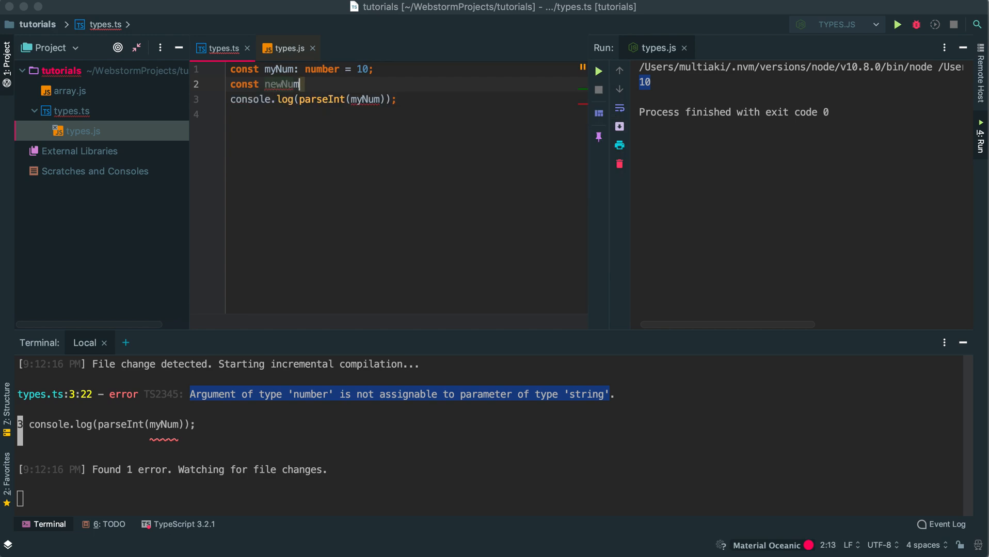
pyautogui.write(': number')
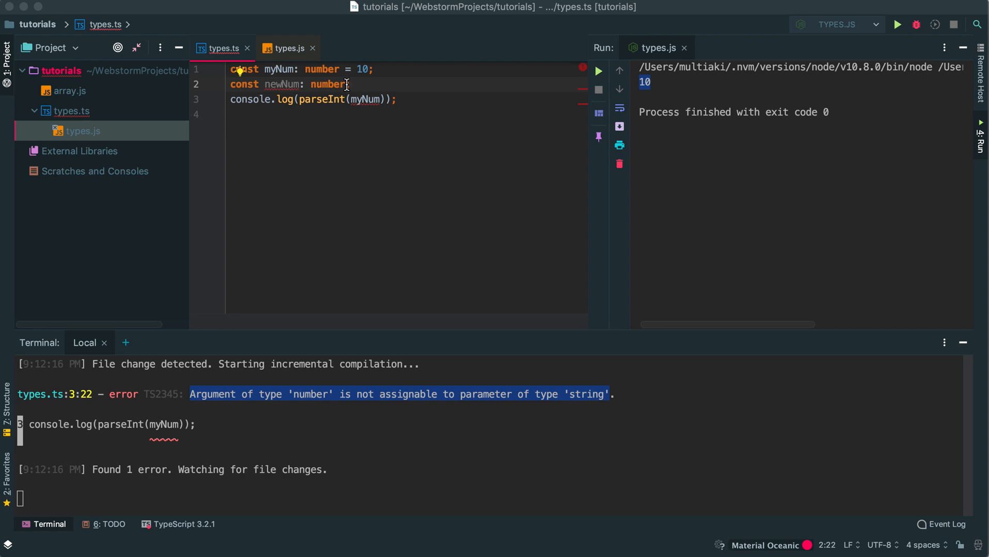
pyautogui.write('= 0;')
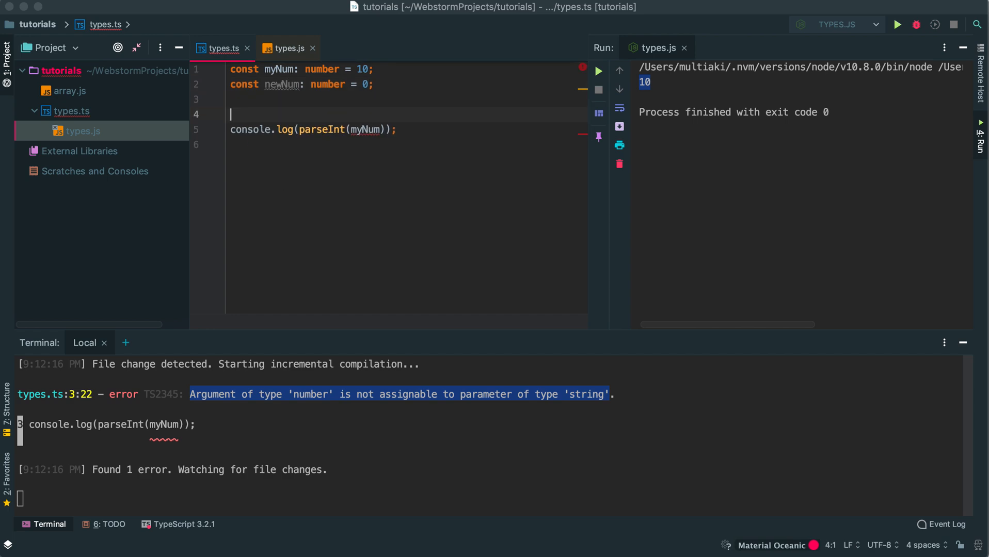
pyautogui.write('nw')
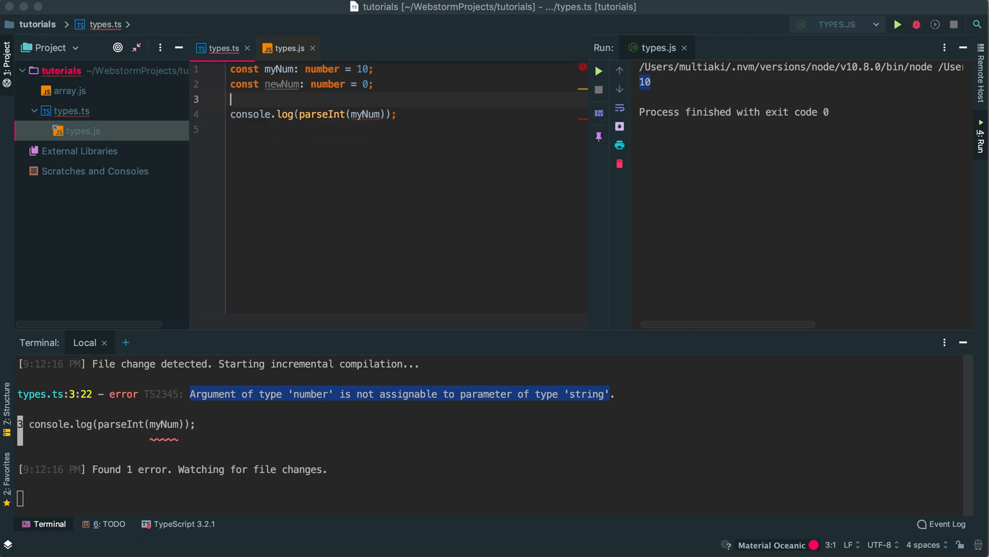
# Replace the 0 with parseInt(myNum), leaving two compiler errors
pyautogui.click(366, 85)
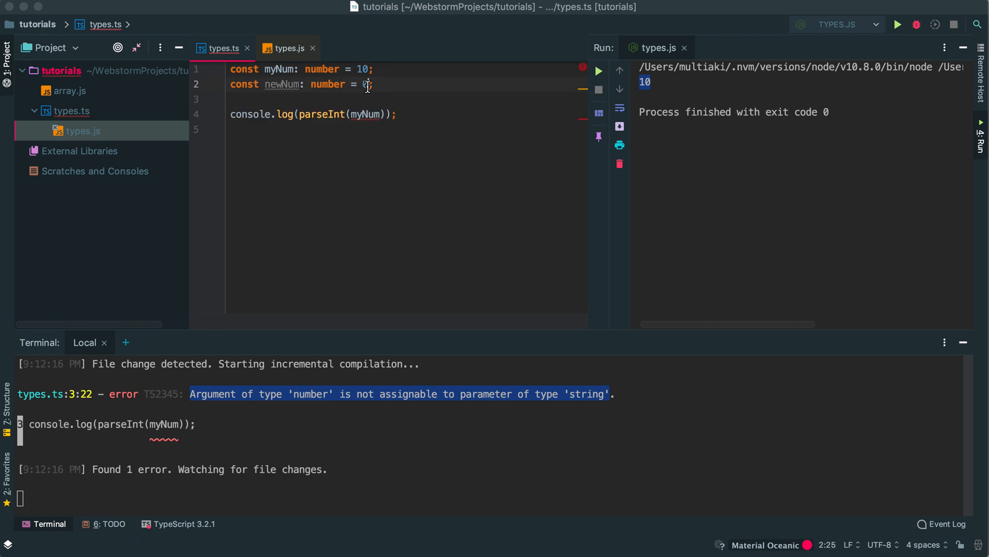
pyautogui.write('parseInt(')
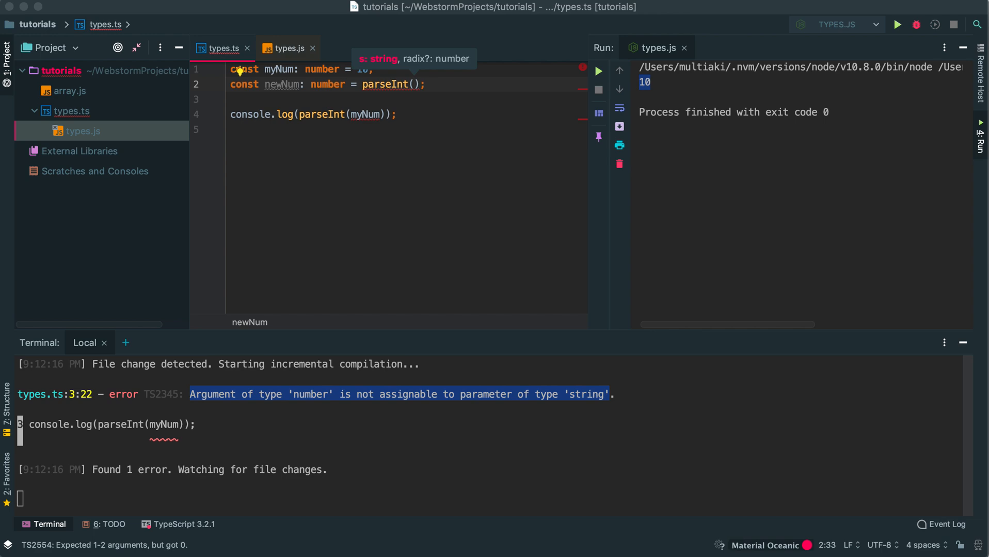
pyautogui.write('myNum')
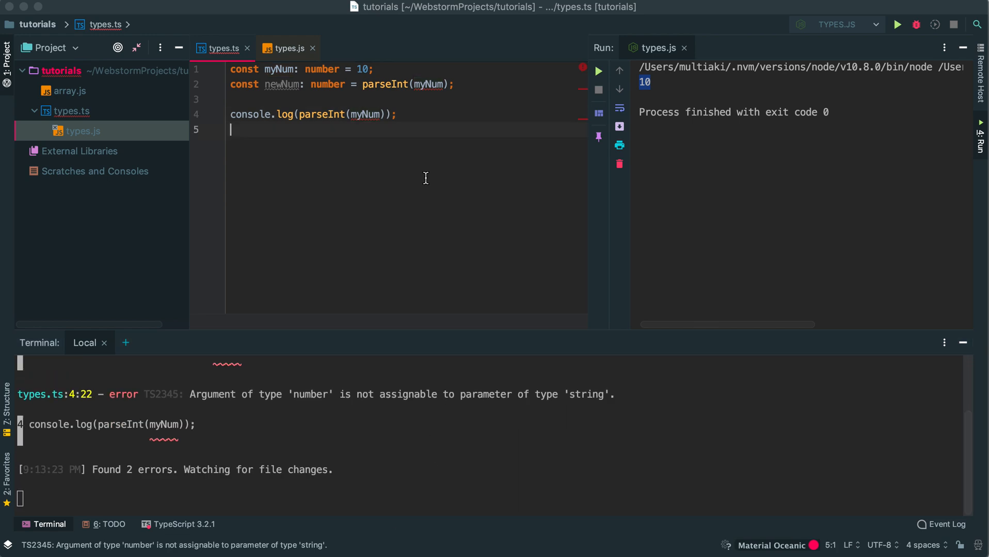
pyautogui.moveTo(422, 126)
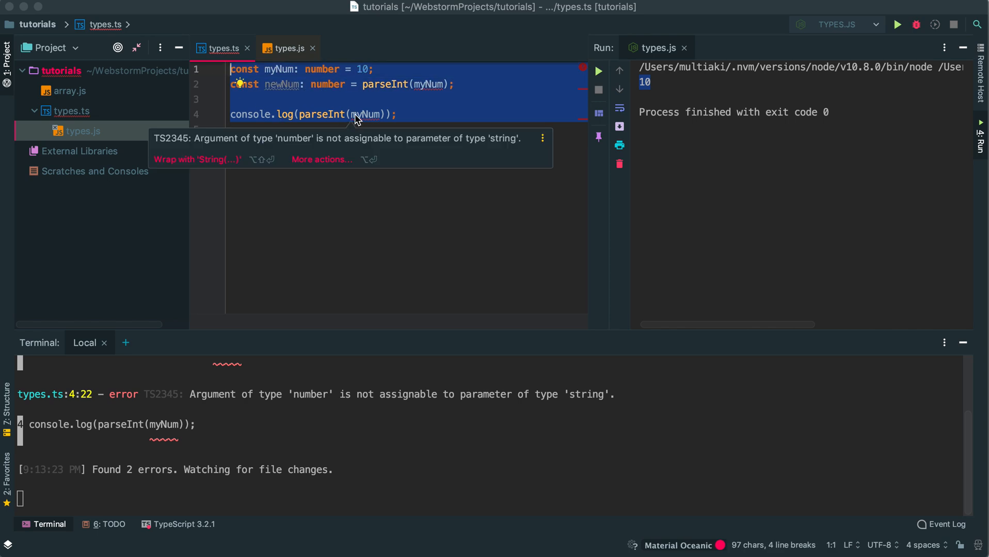
pyautogui.rightClick(356, 120)
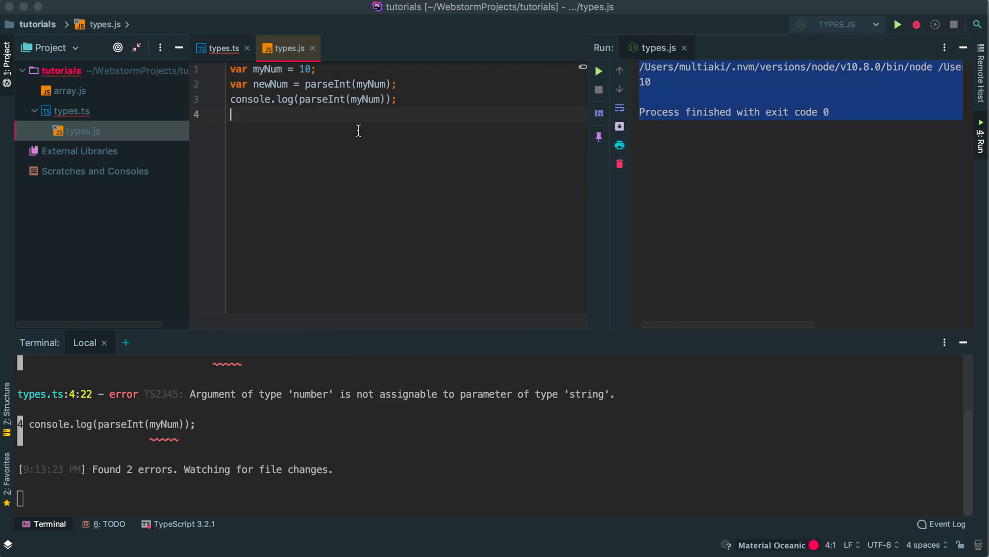
pyautogui.click(220, 47)
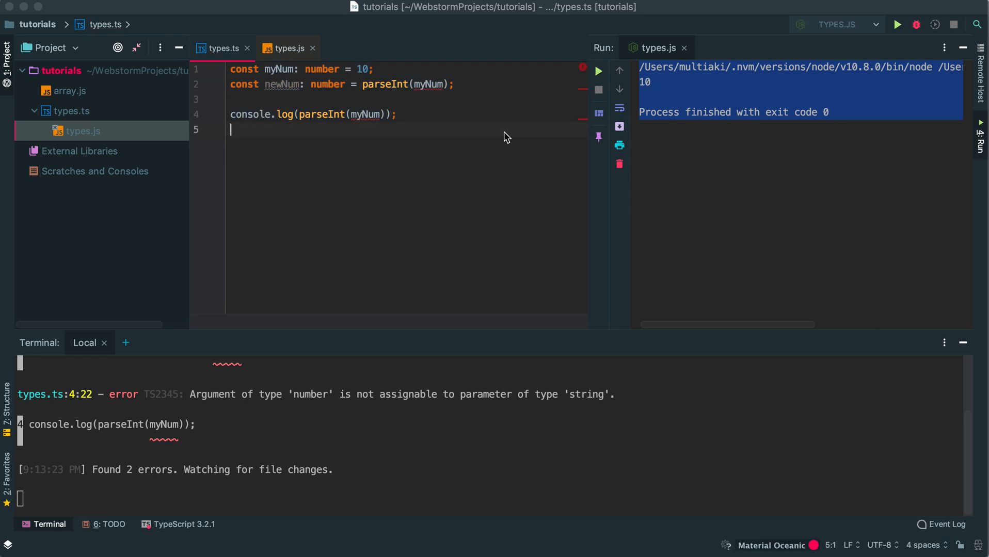
pyautogui.press('ctrl+a')
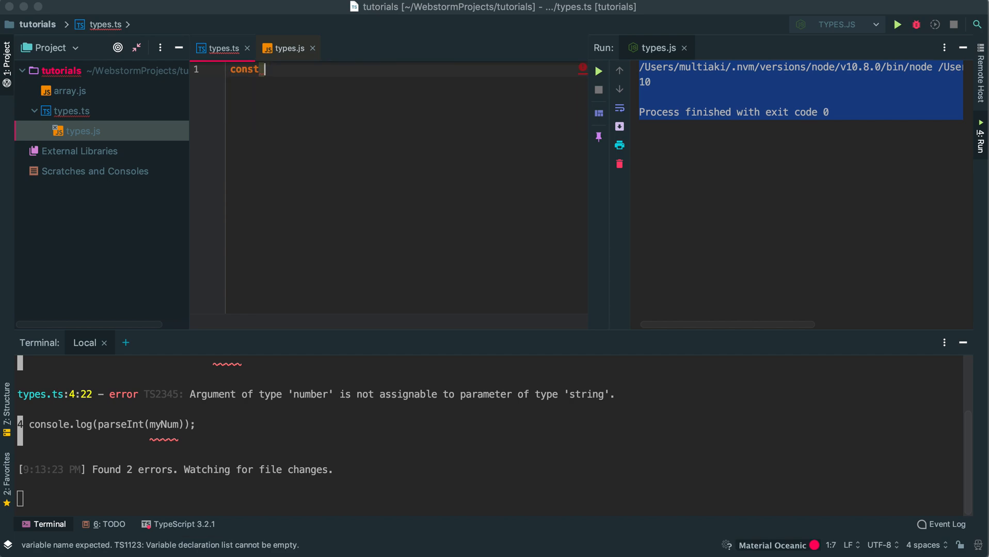
# Begin a myObj object literal declaration in types.ts
pyautogui.write('myI')
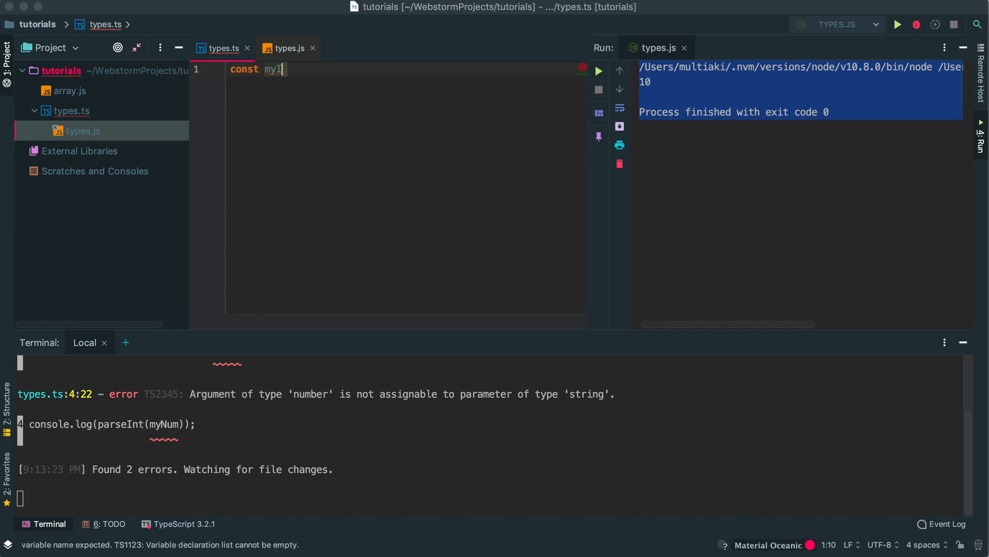
pyautogui.write('0')
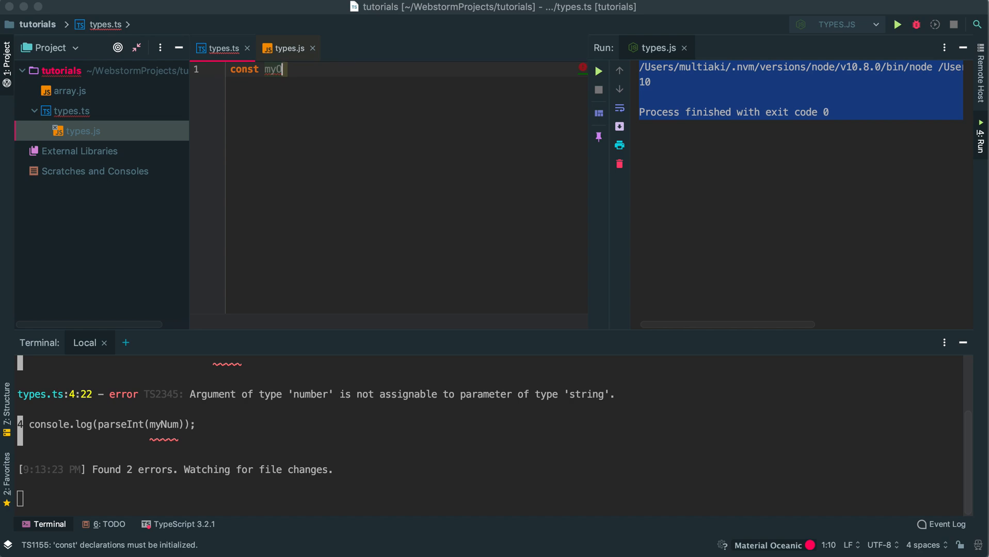
pyautogui.write('bj =')
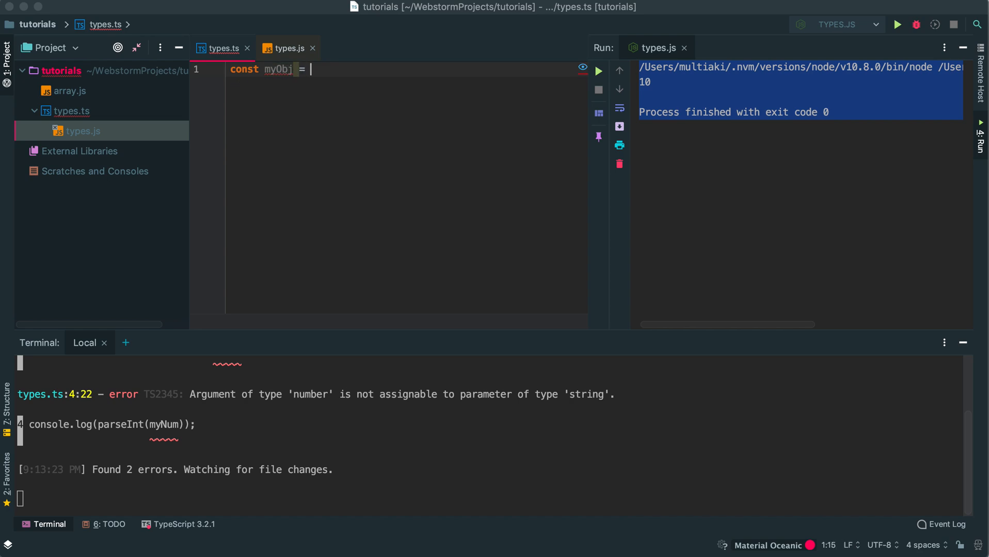
pyautogui.write('{')
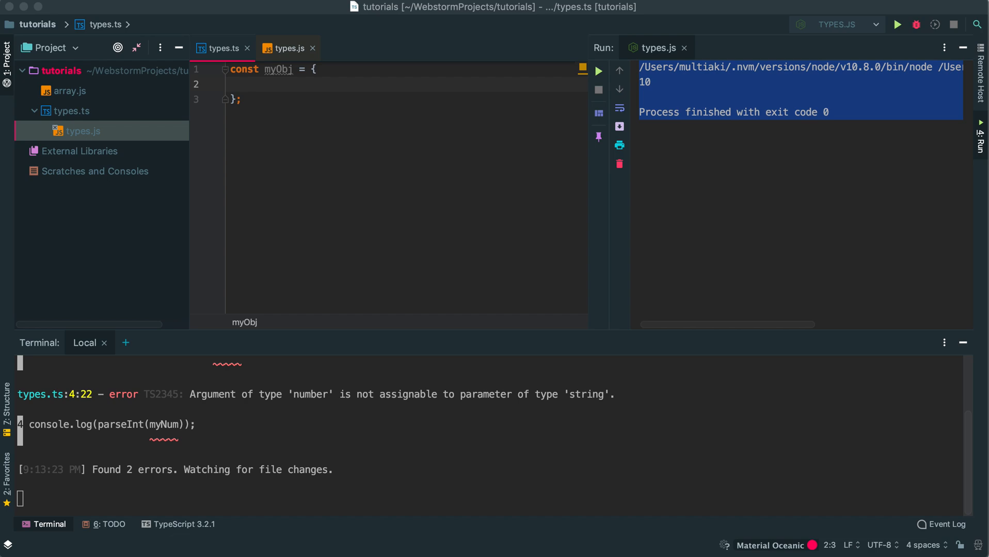
# Give myObj a 'myNum: 0' property and start a 'let' declaration below it
pyautogui.write('myNum')
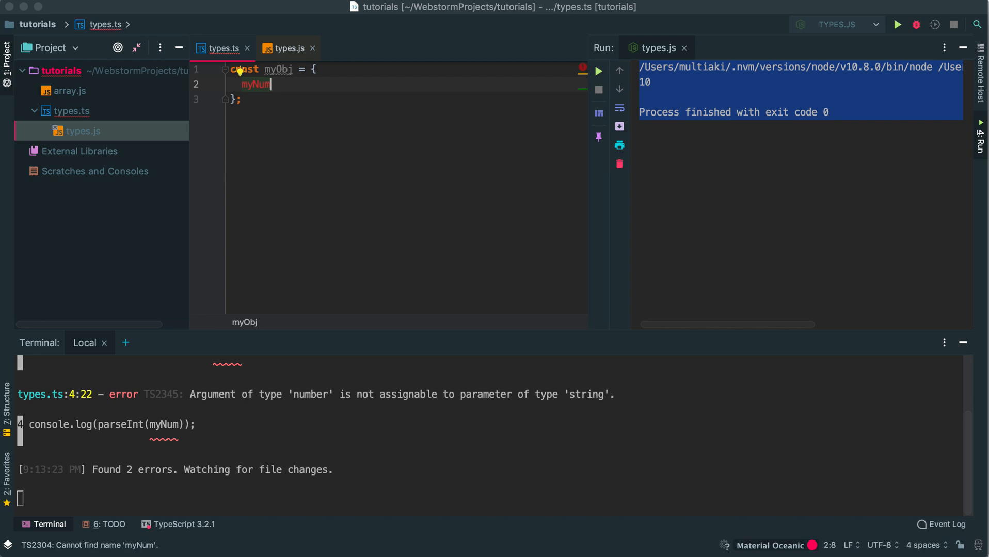
pyautogui.write(':')
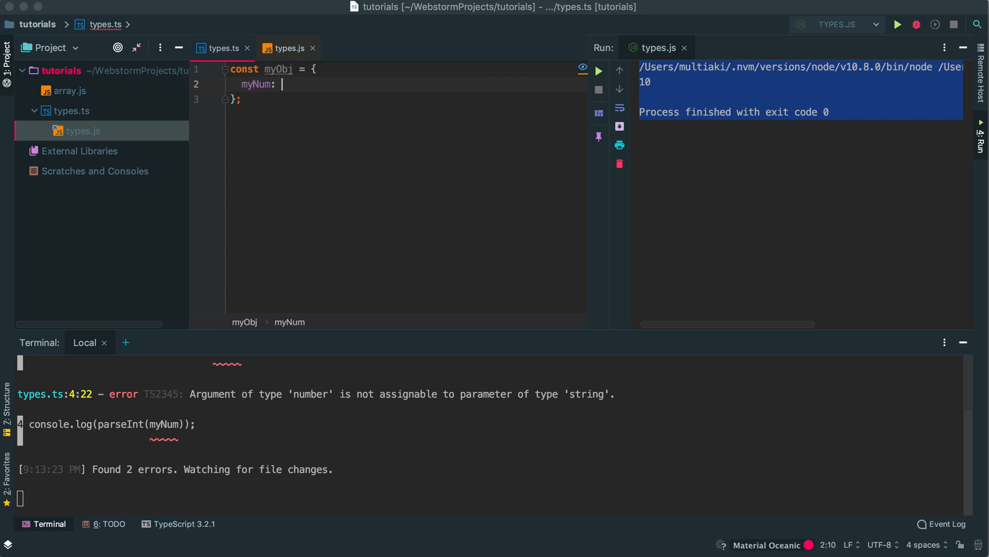
pyautogui.write('0,')
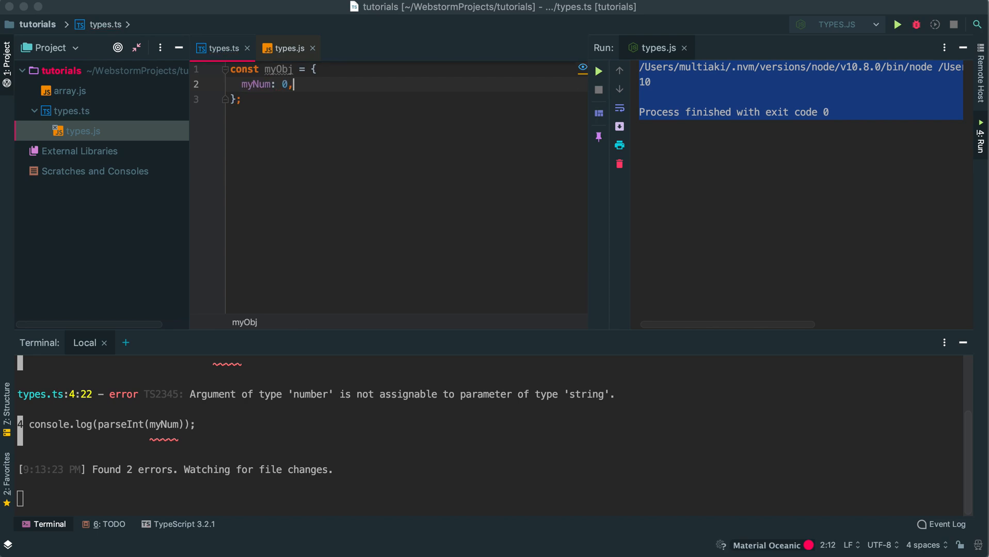
pyautogui.press('Backspace')
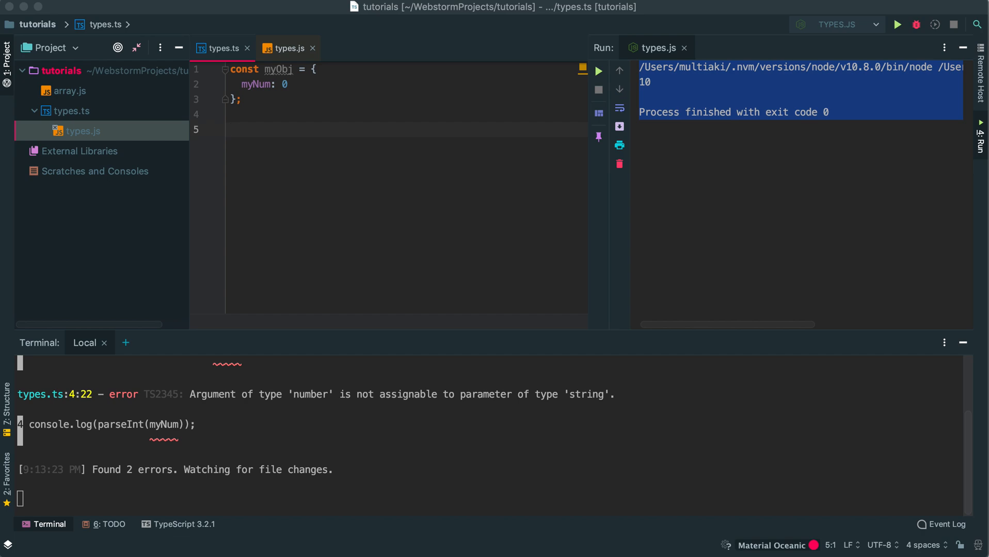
pyautogui.write('let')
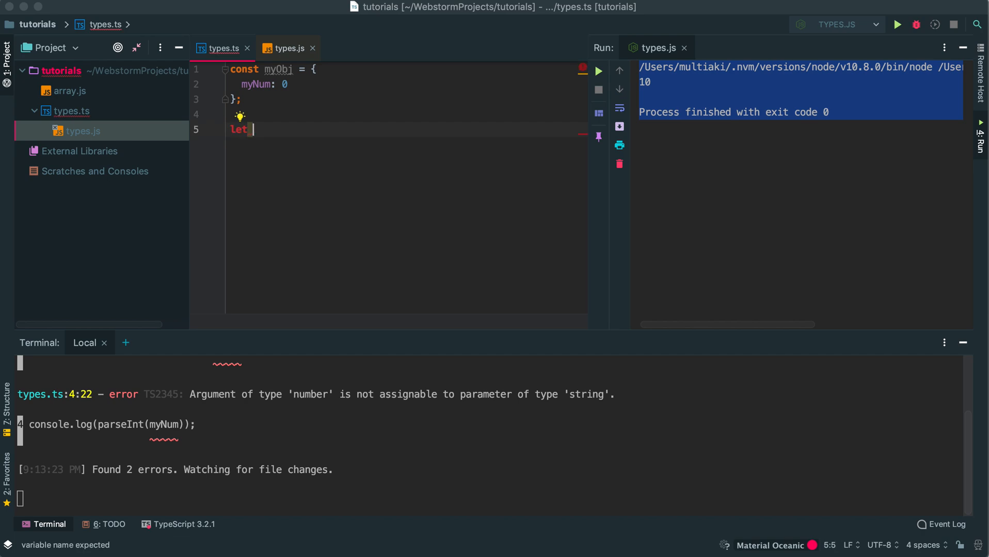
# Write 'setNumber = (' with a placeholder parameter for the arrow function
pyautogui.write('setN')
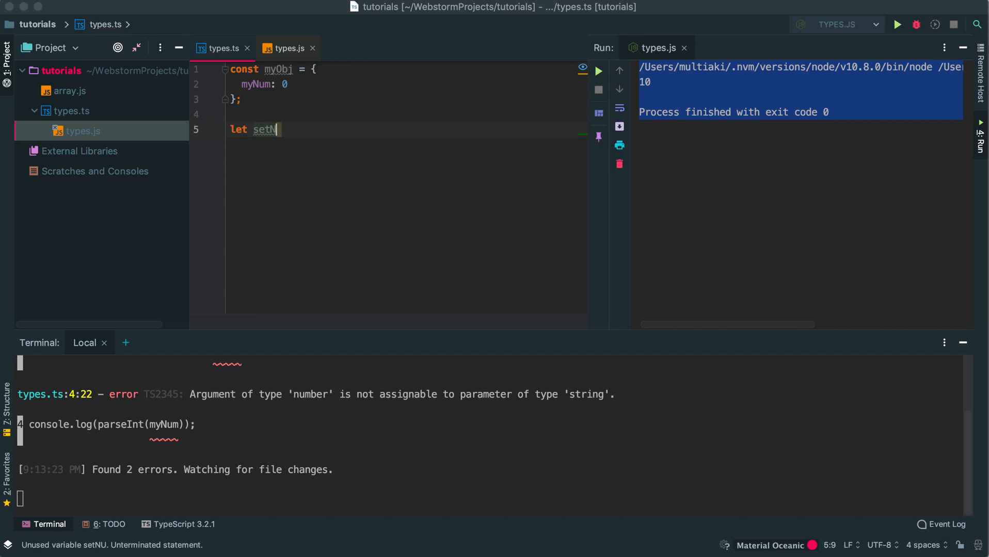
pyautogui.write('UMBE')
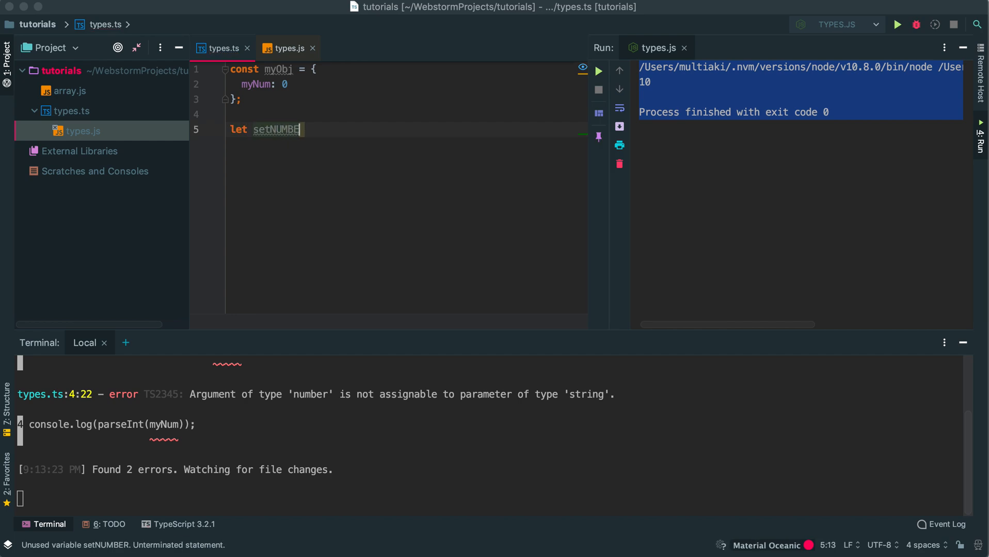
pyautogui.press('Backspace')
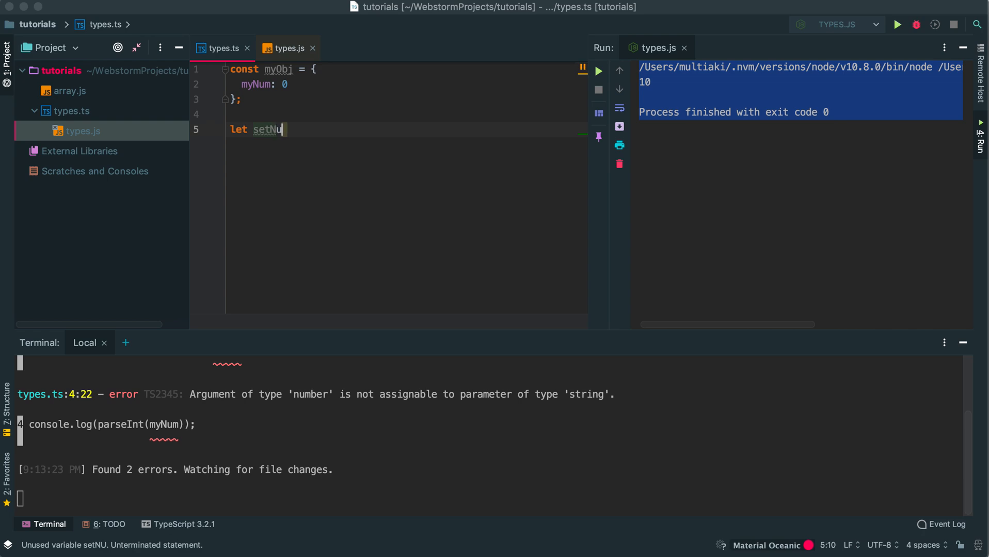
pyautogui.write('mber')
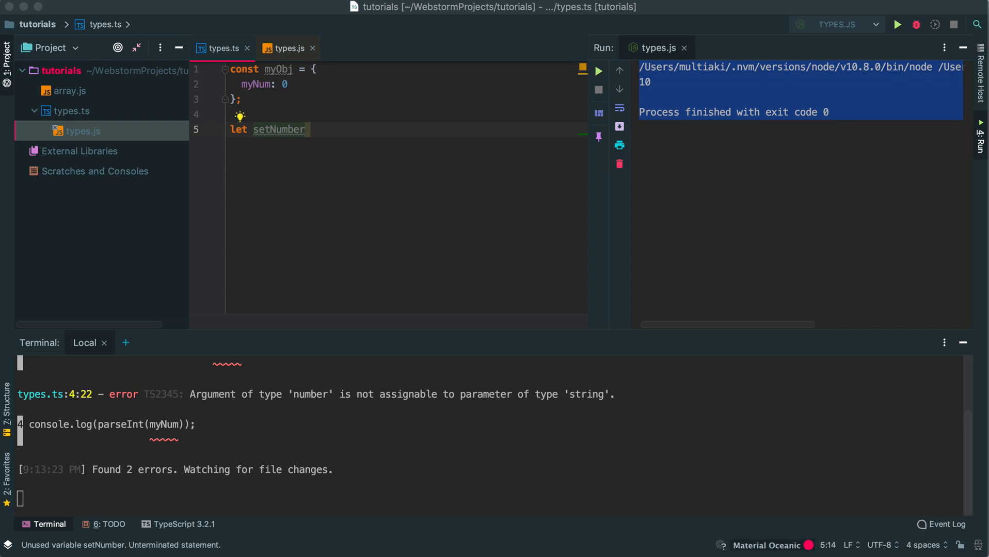
pyautogui.write('= 9')
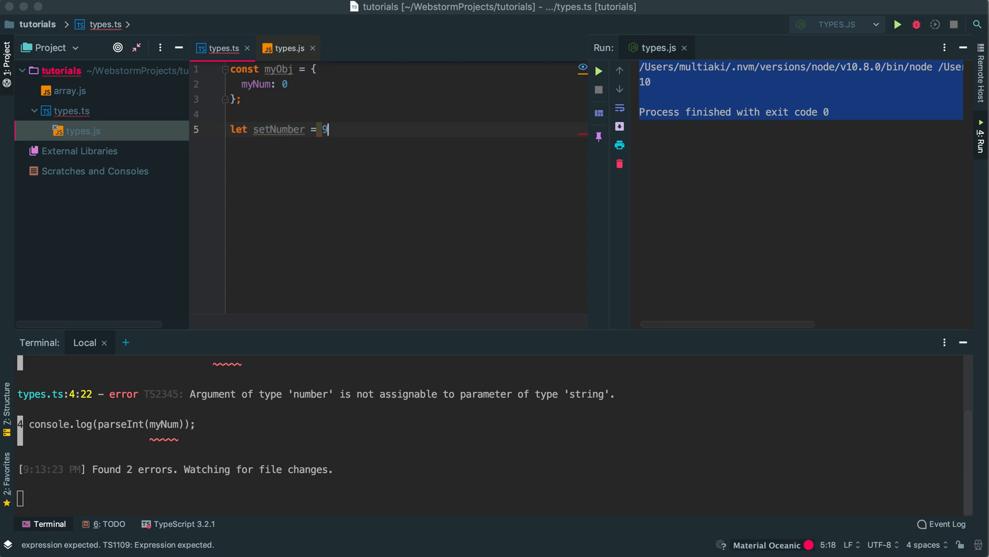
pyautogui.write('(')
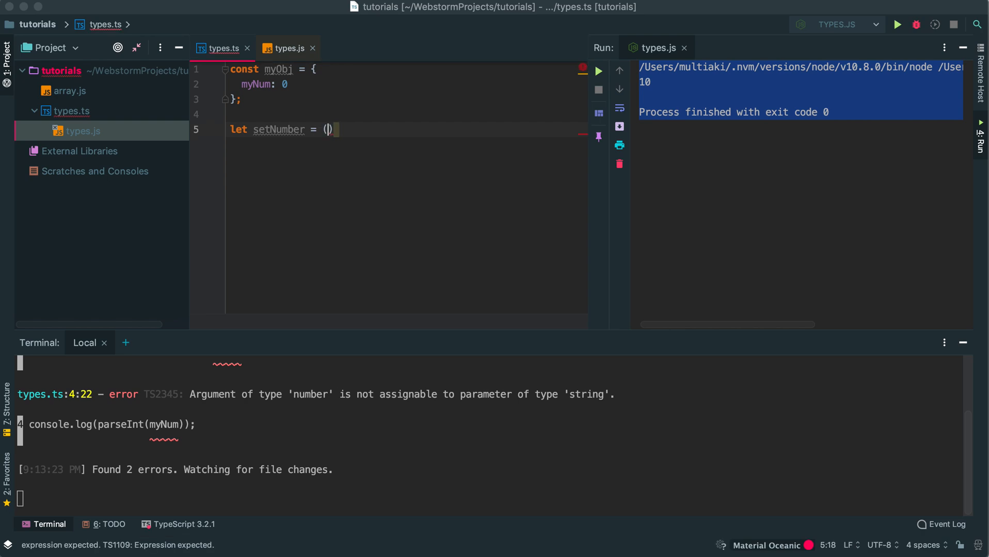
pyautogui.write('myObj')
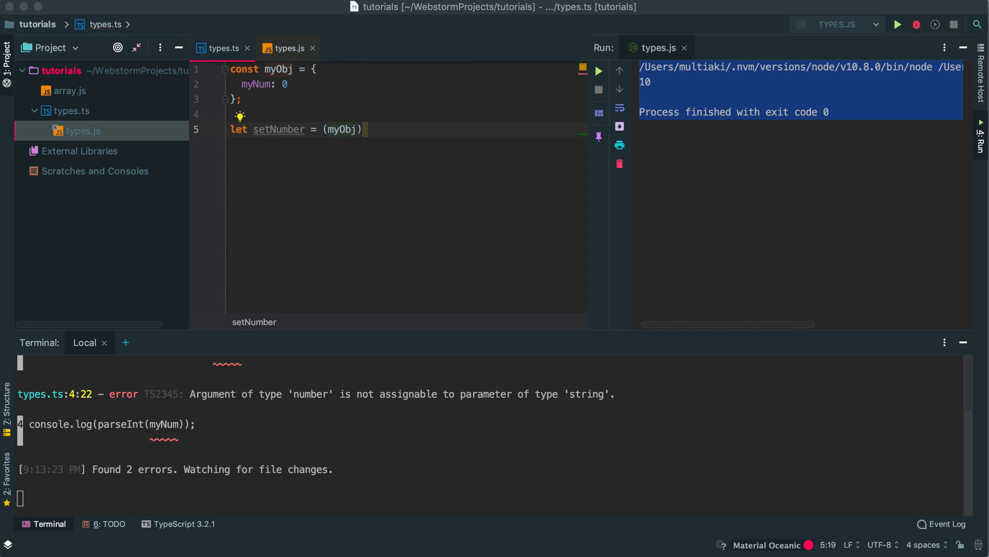
pyautogui.write('_')
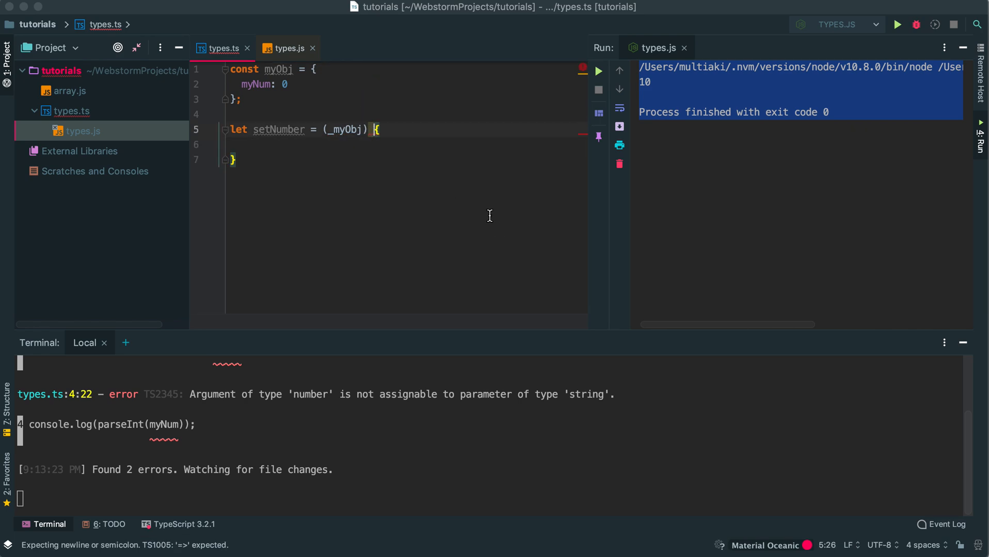
# Complete '=> { myObj = response }' and rename the parameter to response
pyautogui.write('=>')
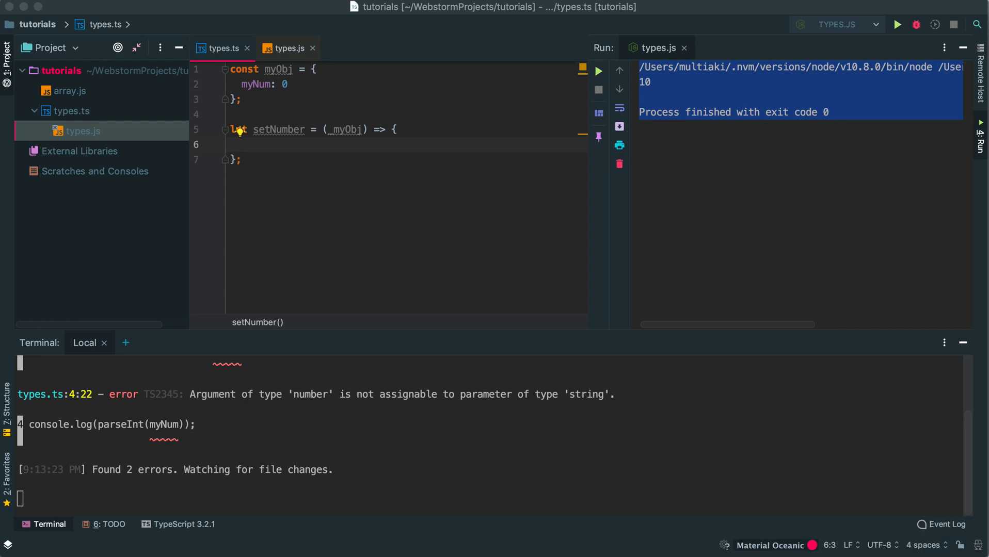
pyautogui.write('myObj')
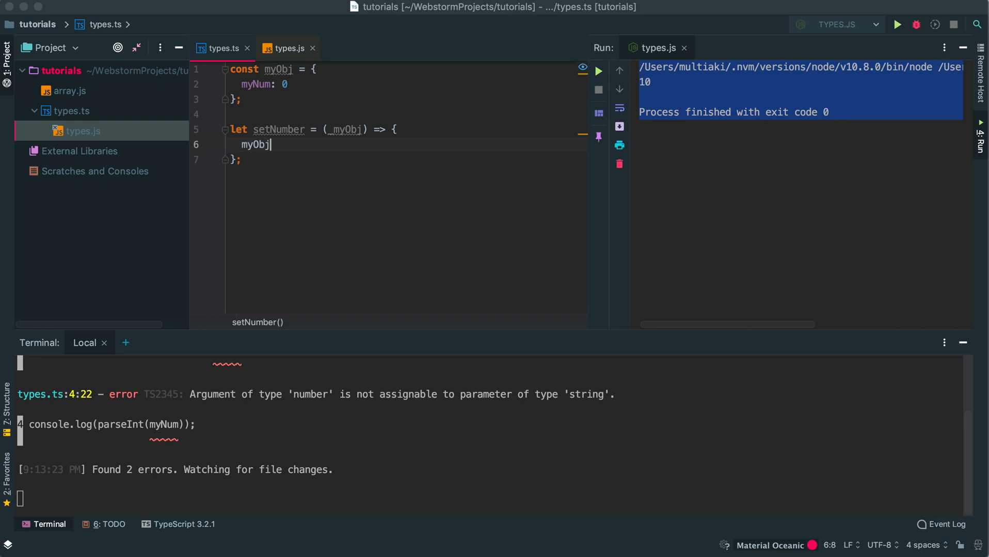
pyautogui.write('= _myObj')
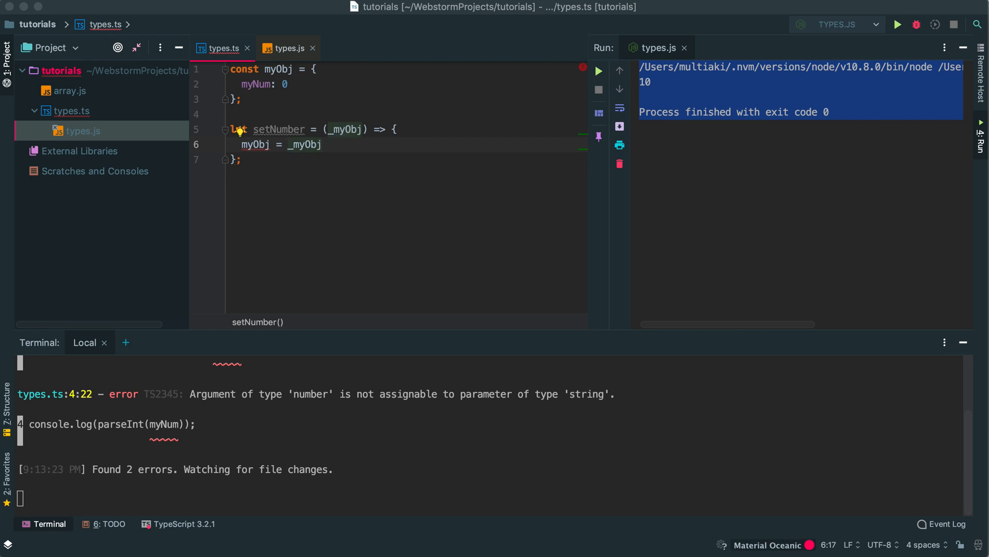
pyautogui.click(323, 144)
pyautogui.write('response')
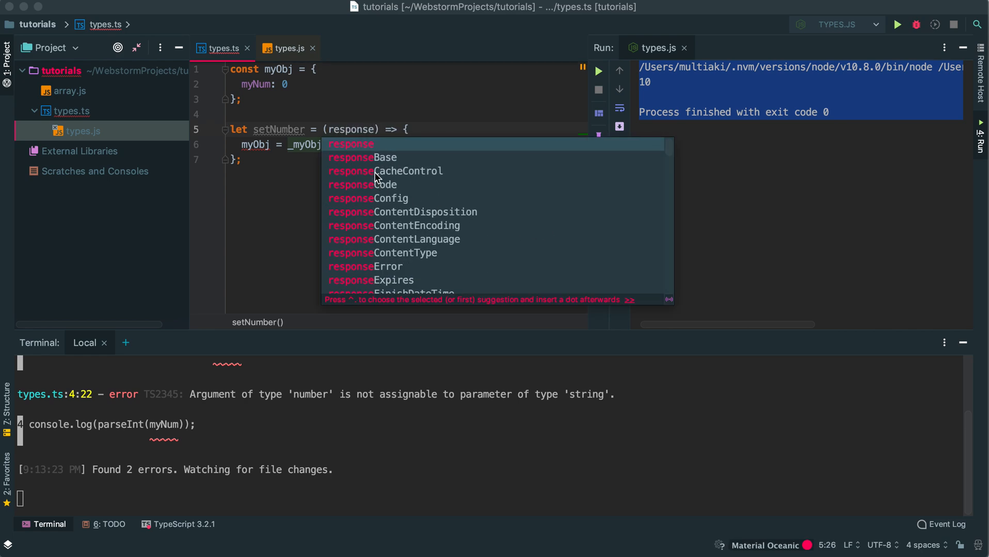
pyautogui.press('Escape')
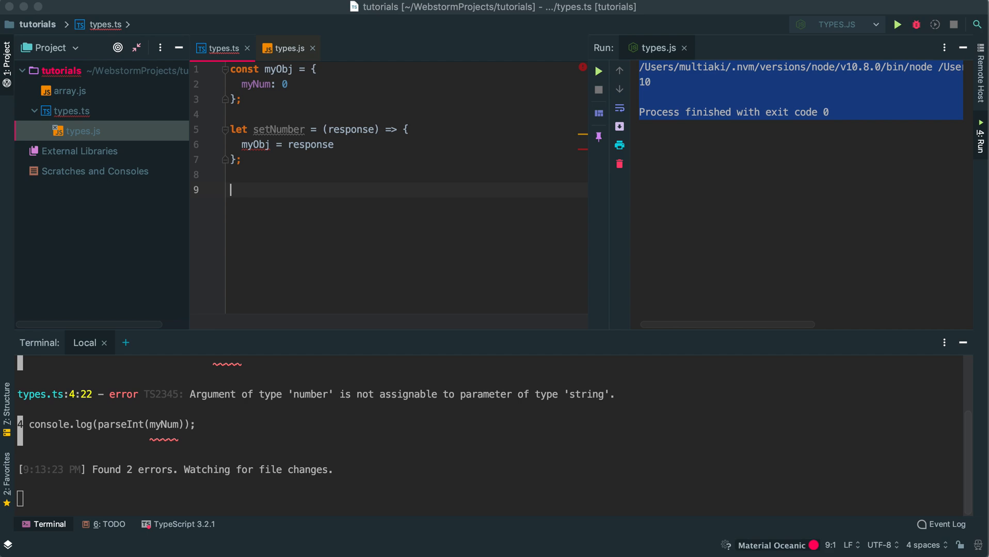
pyautogui.moveTo(206, 158)
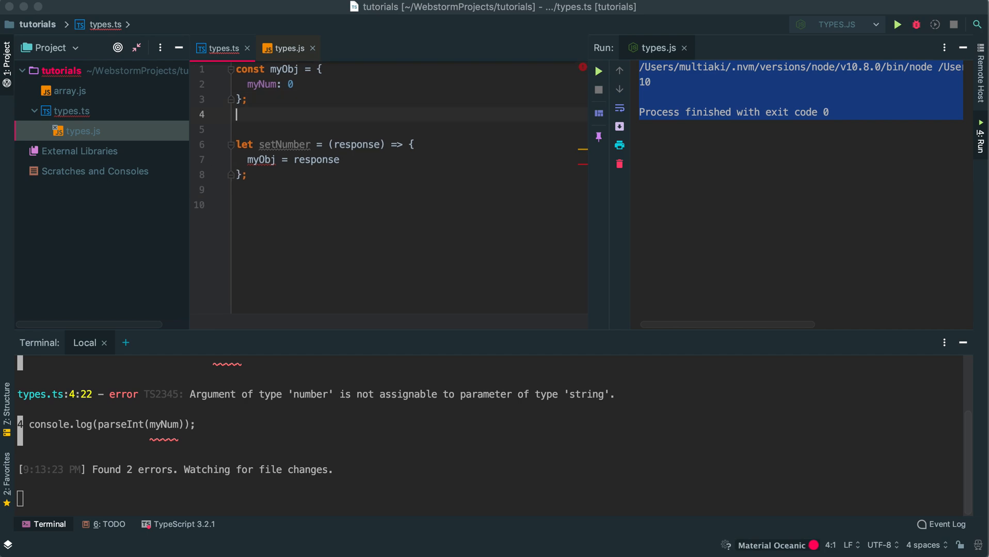
# Add blank lines at the top of the file and start an 'interface' declaration
pyautogui.press('Return')
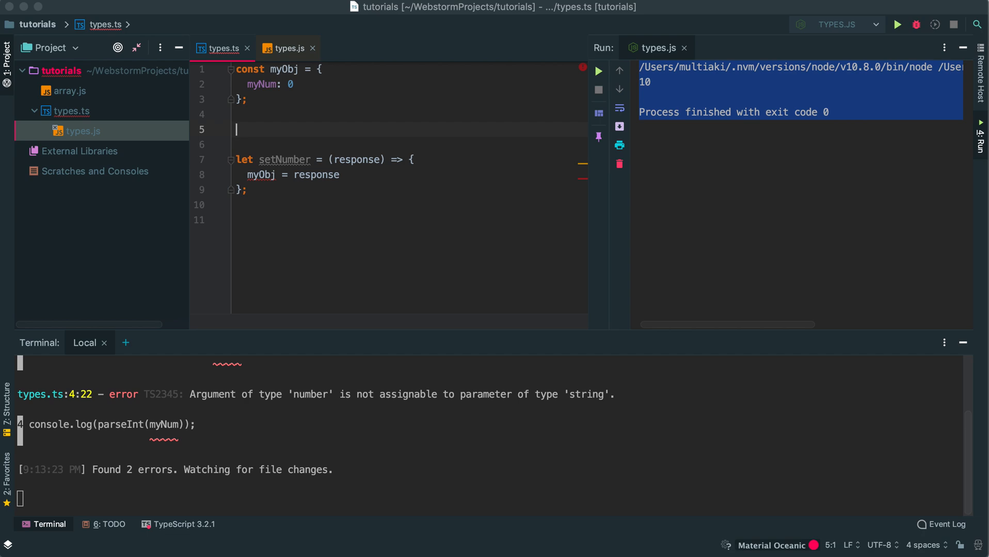
pyautogui.write('interface')
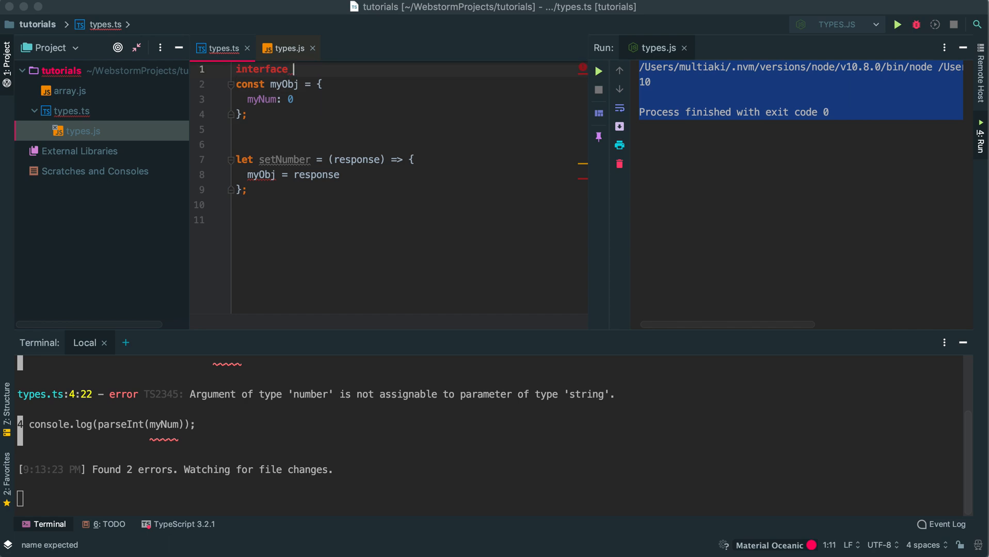
# Define myObjInterface with a 'myNum: number' property
pyautogui.write('myObjInterface {')
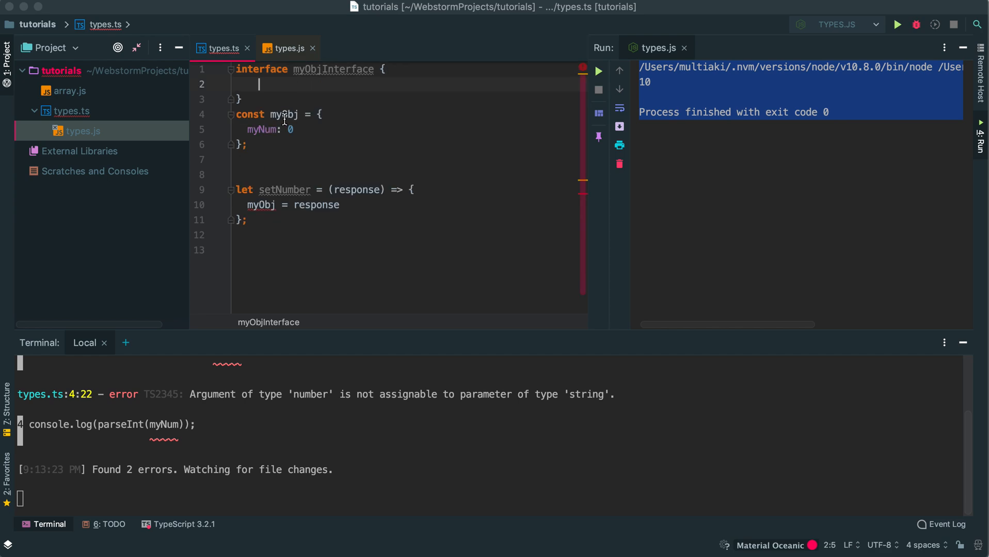
pyautogui.moveTo(361, 84)
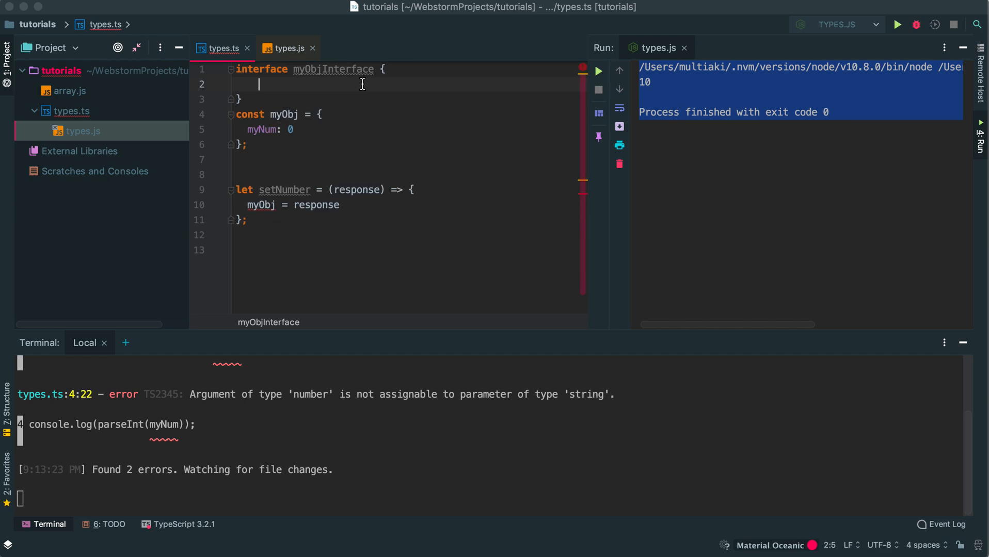
pyautogui.write('my')
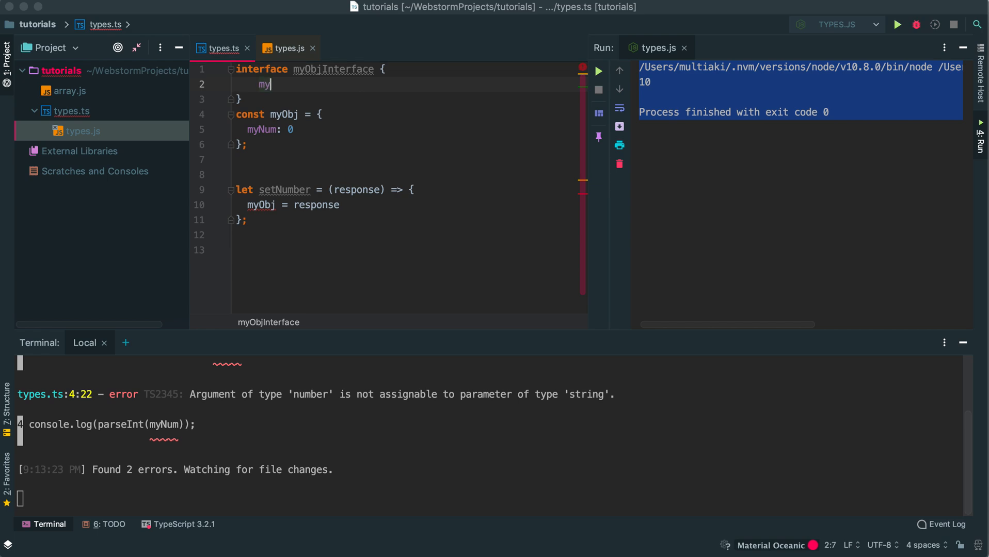
pyautogui.write('Num')
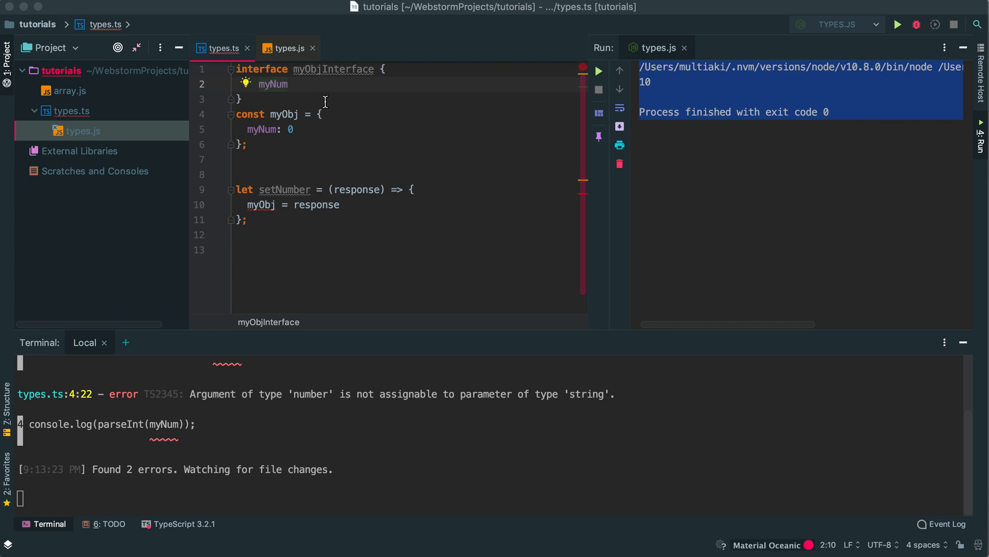
pyautogui.write(': number')
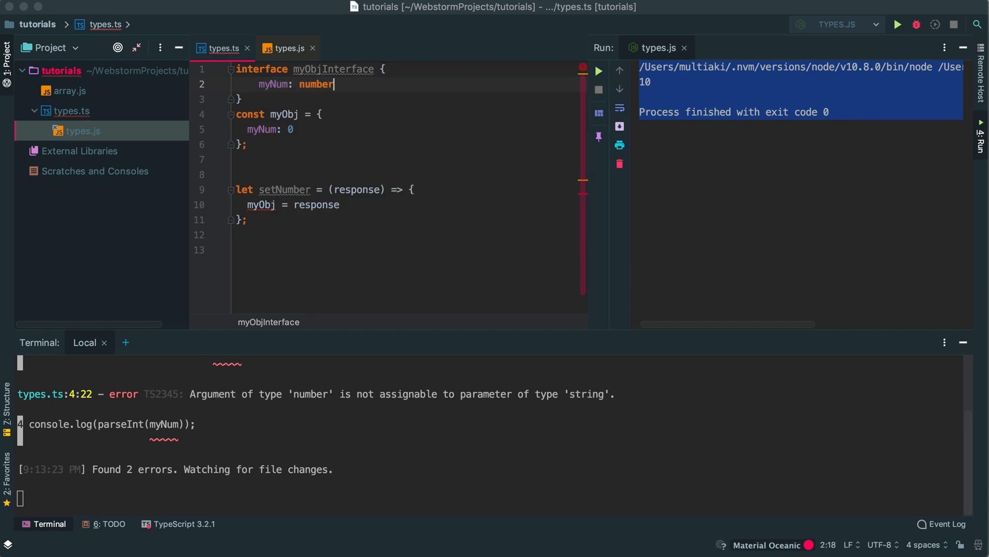
pyautogui.moveTo(291, 162)
pyautogui.write(':')
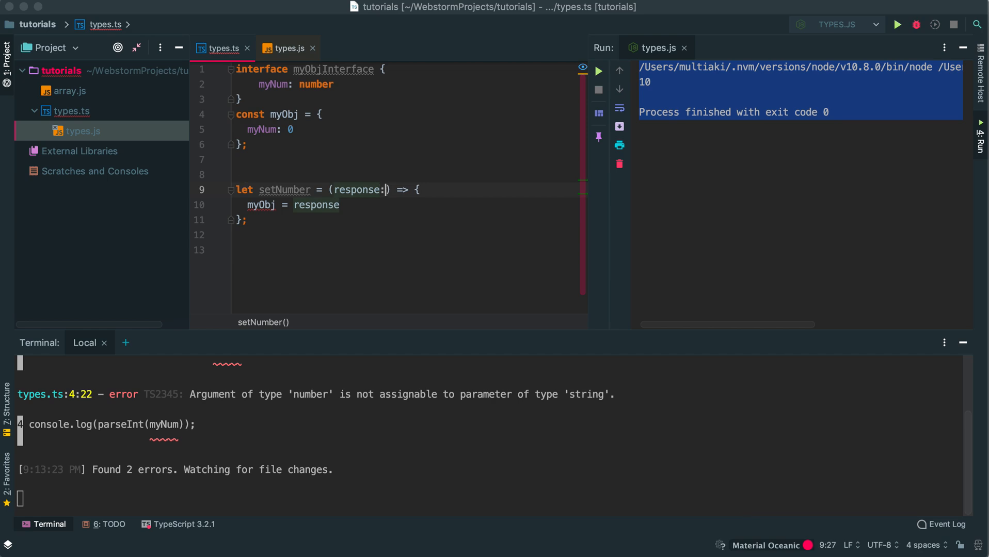
# Type response as myObjInterface and declare myObj with let instead of const
pyautogui.write('myObjInterface')
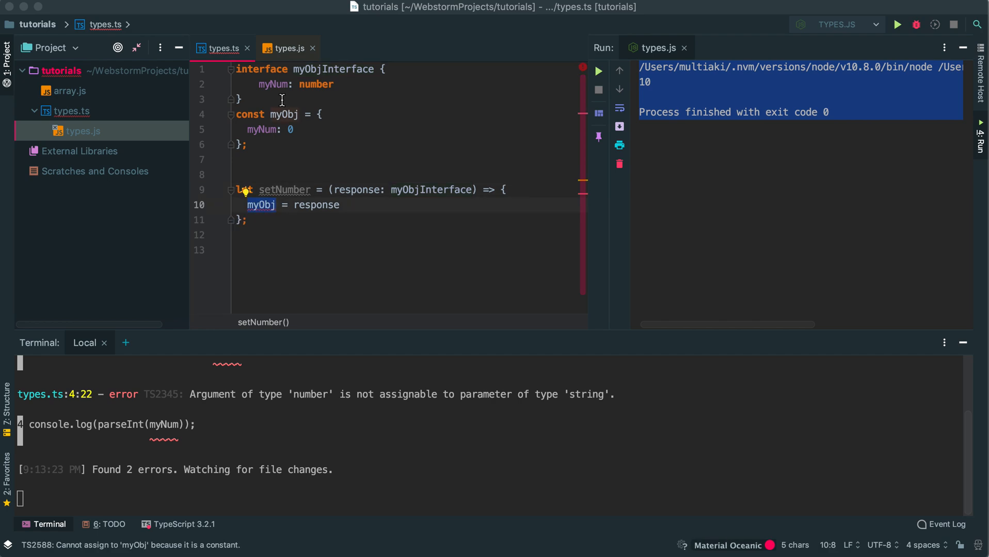
pyautogui.write('let')
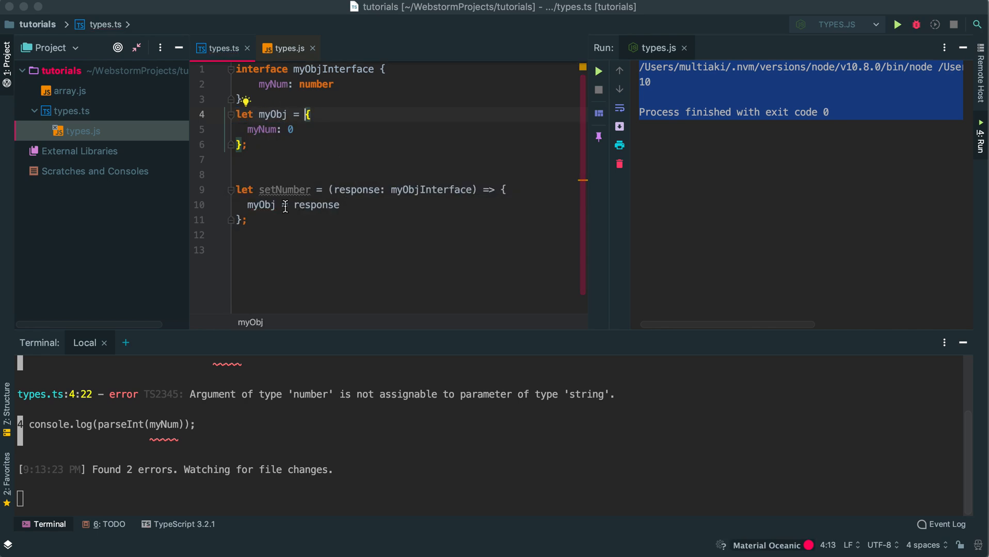
pyautogui.moveTo(361, 189)
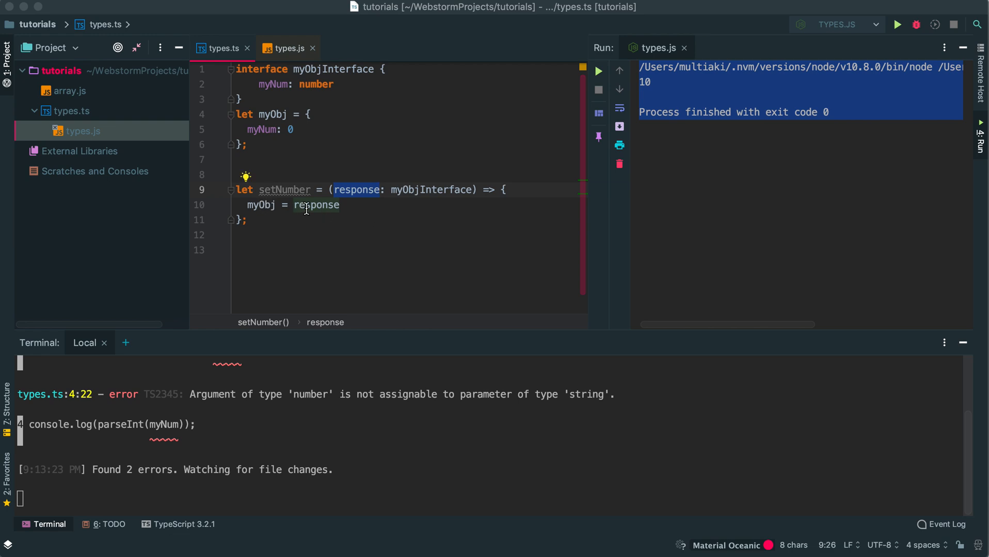
# Replace 'myObj = response' with console.log(parseInt(response.myNum)) inside setNumber
pyautogui.click(294, 206)
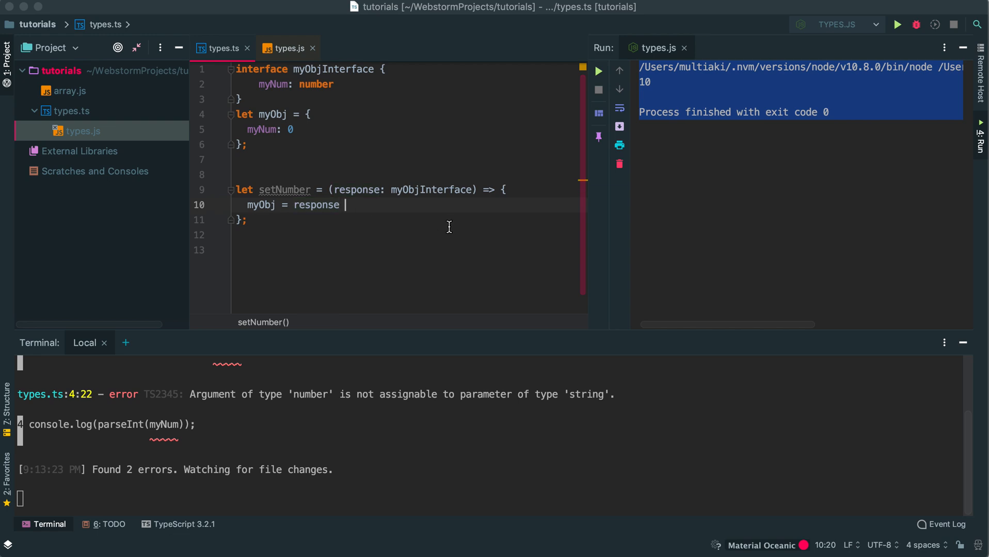
pyautogui.press('Backspace')
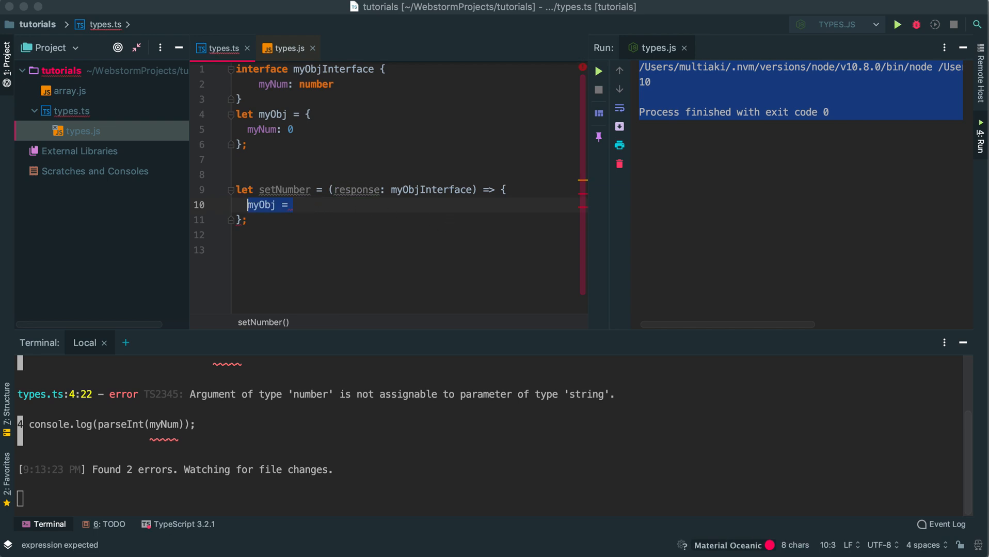
pyautogui.press('Backspace')
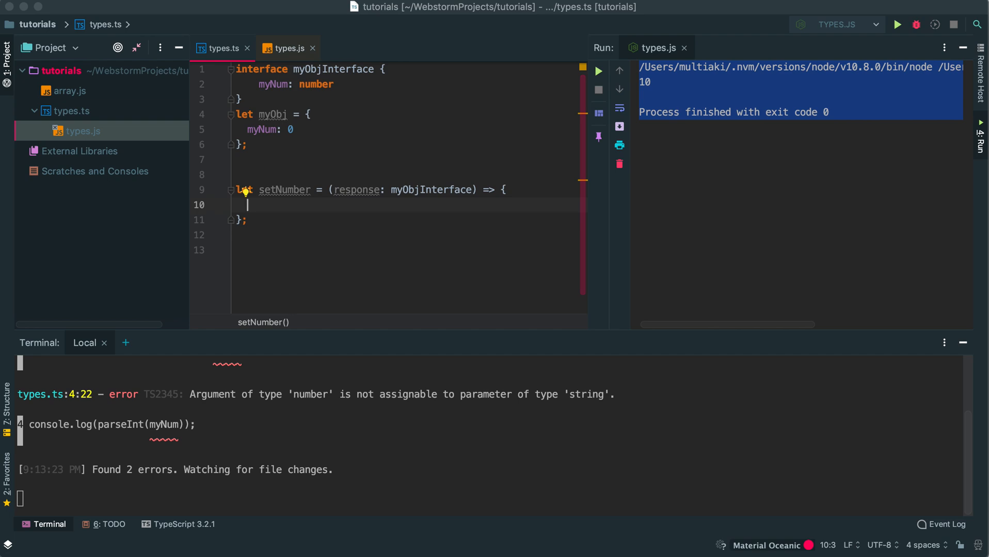
pyautogui.write('console.log(')
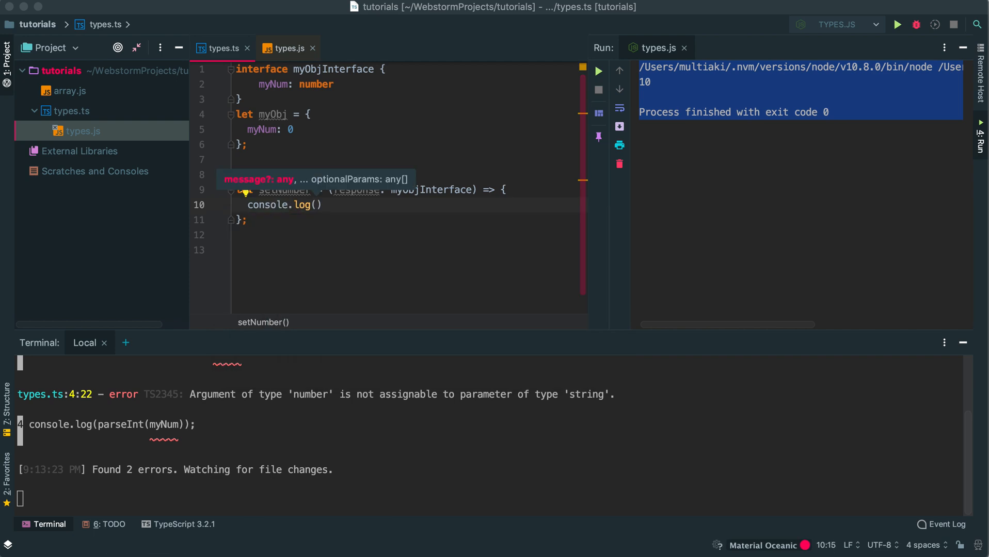
pyautogui.write('pare')
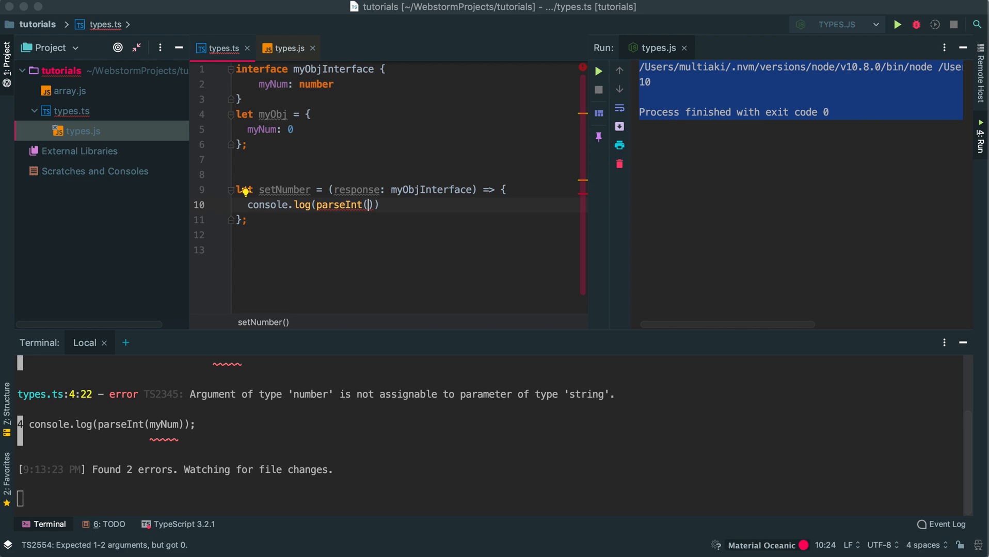
pyautogui.write('response.myNum')
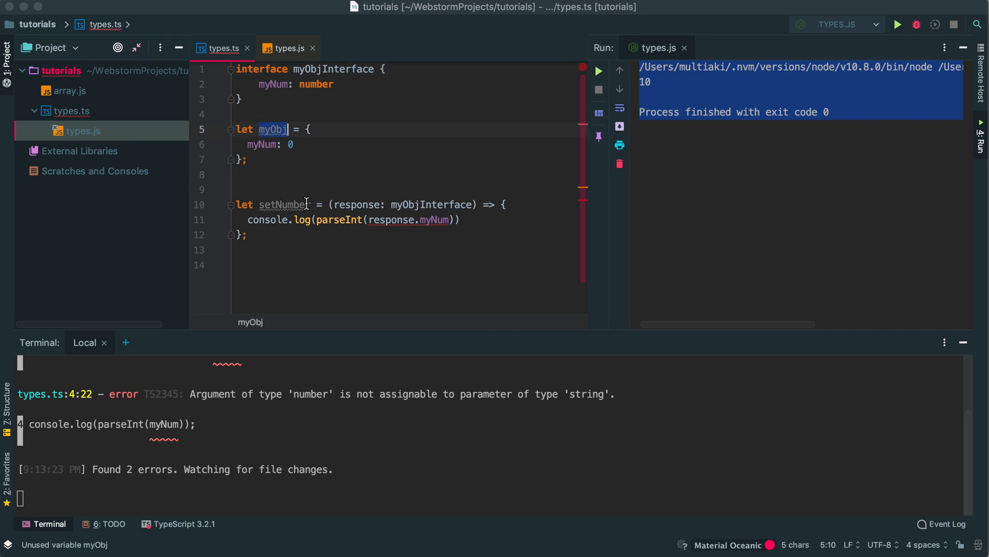
# Add a setNumber(myObj) call below the function, triggering one number-to-string tsc error
pyautogui.write('s')
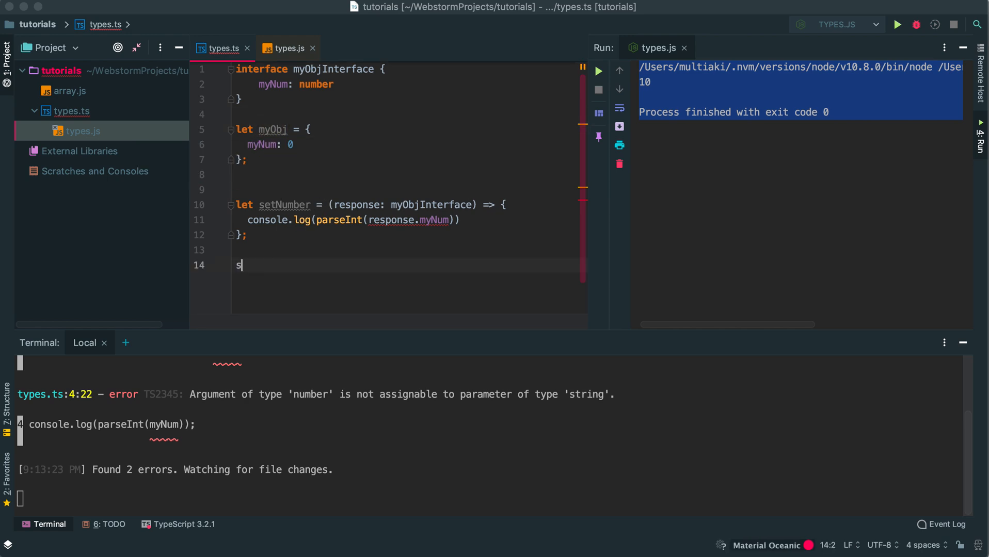
pyautogui.write('etNumber(')
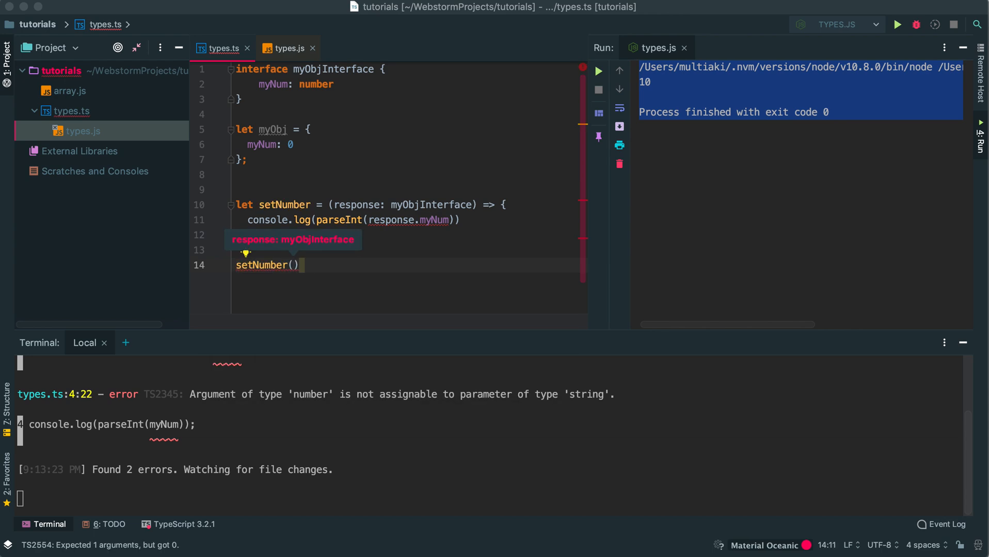
pyautogui.write('myObj')
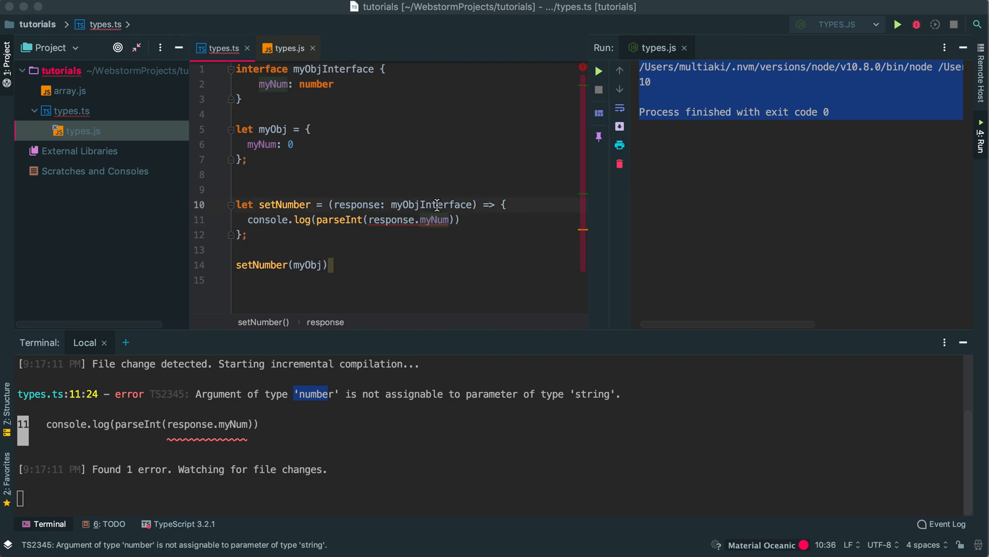
pyautogui.click(291, 99)
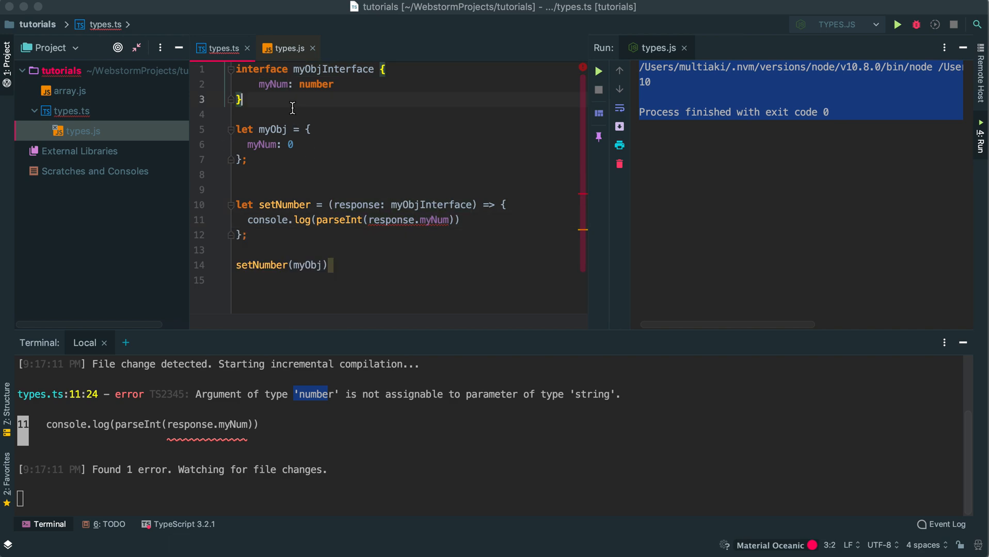
pyautogui.moveTo(326, 103)
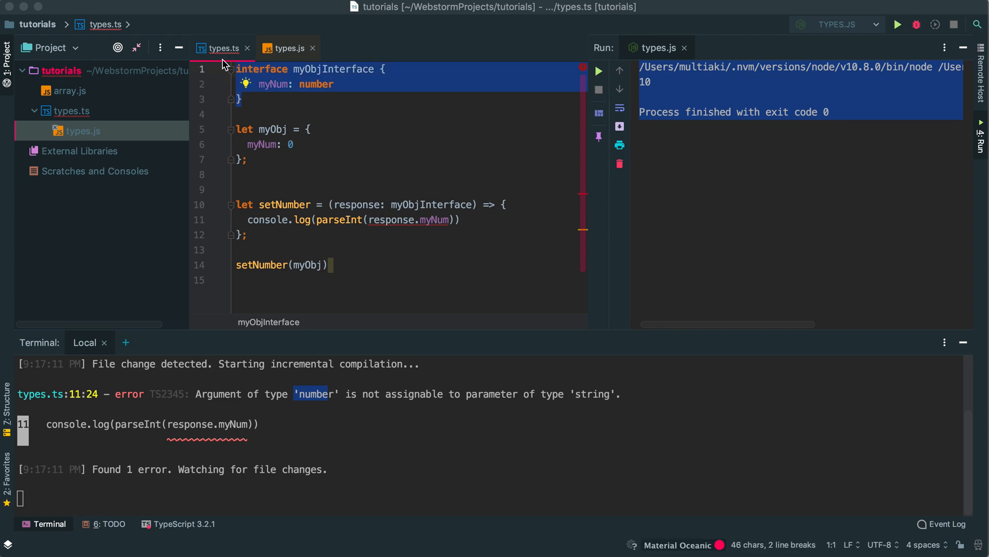
pyautogui.click(427, 220)
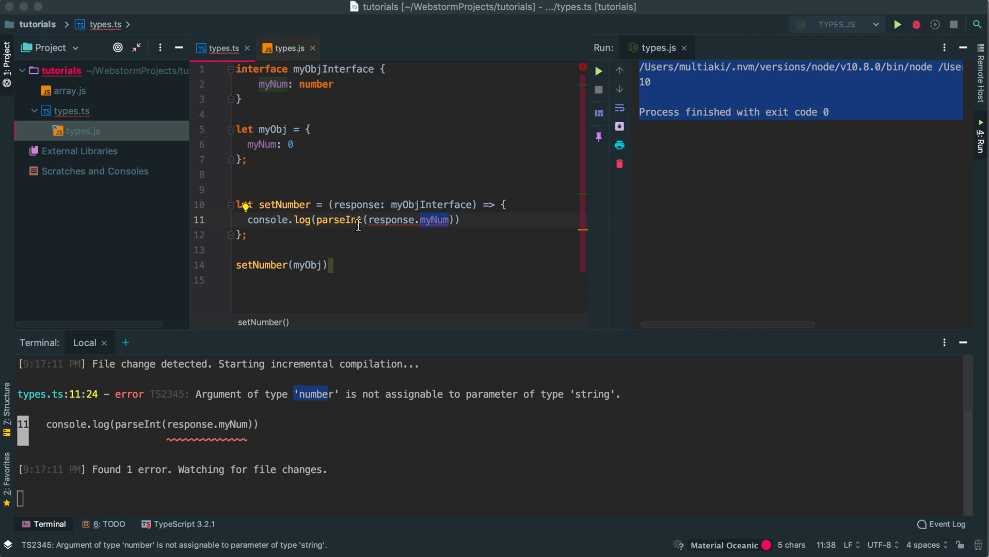
pyautogui.moveTo(359, 416)
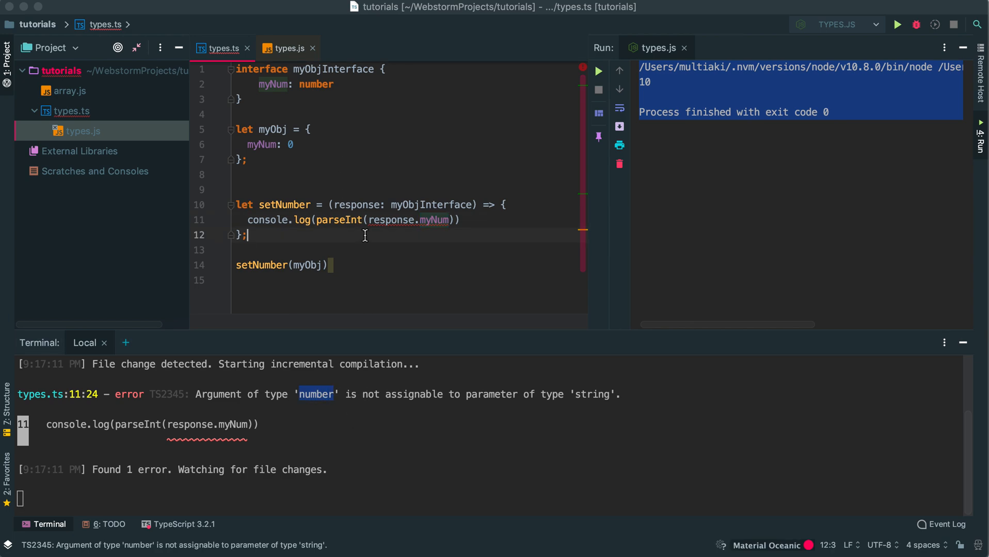
# Inspect the parseInt number-to-string error on response.myNum in the editor
pyautogui.click(352, 265)
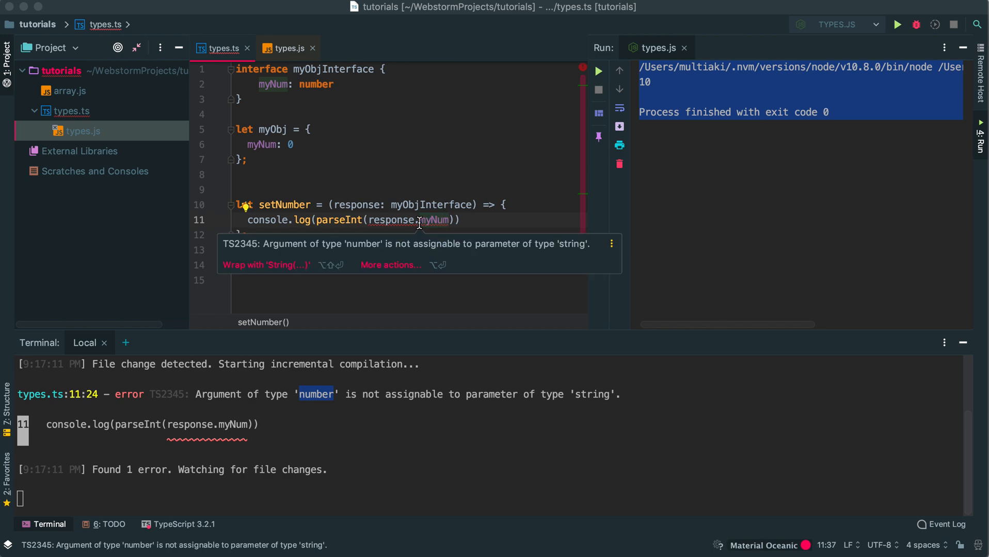
pyautogui.moveTo(365, 220)
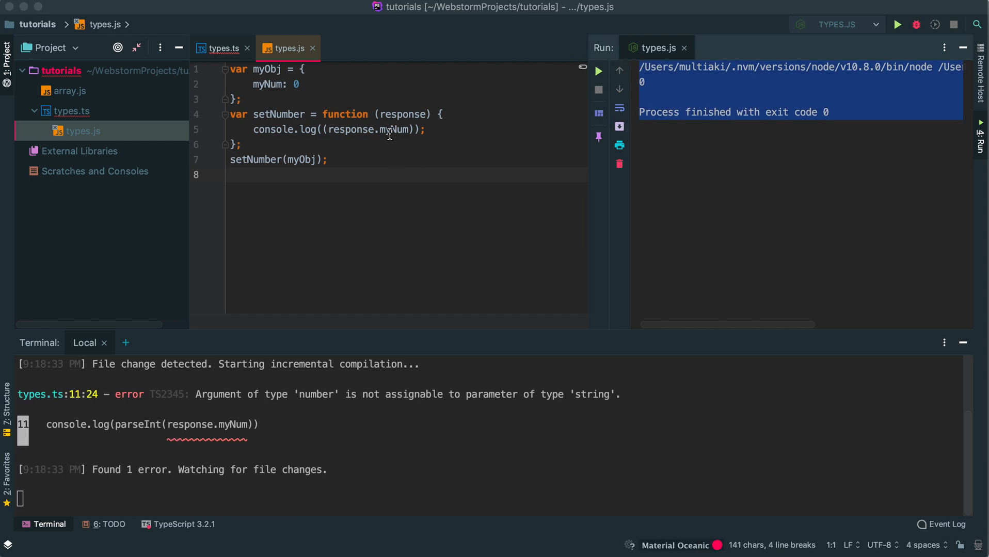
# Set myNum to 10, reload the recompiled types.js from disk and rerun it to print 10
pyautogui.write('1')
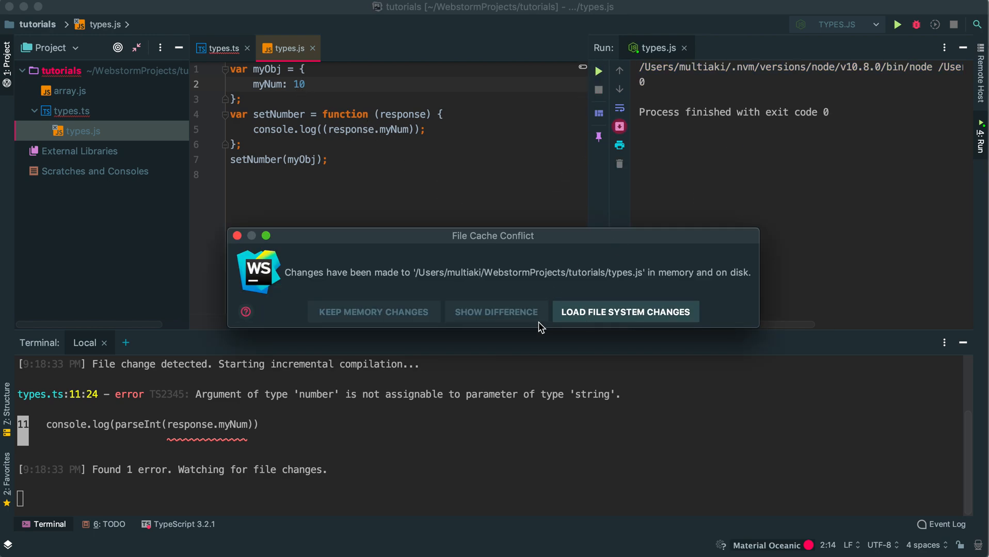
pyautogui.click(624, 311)
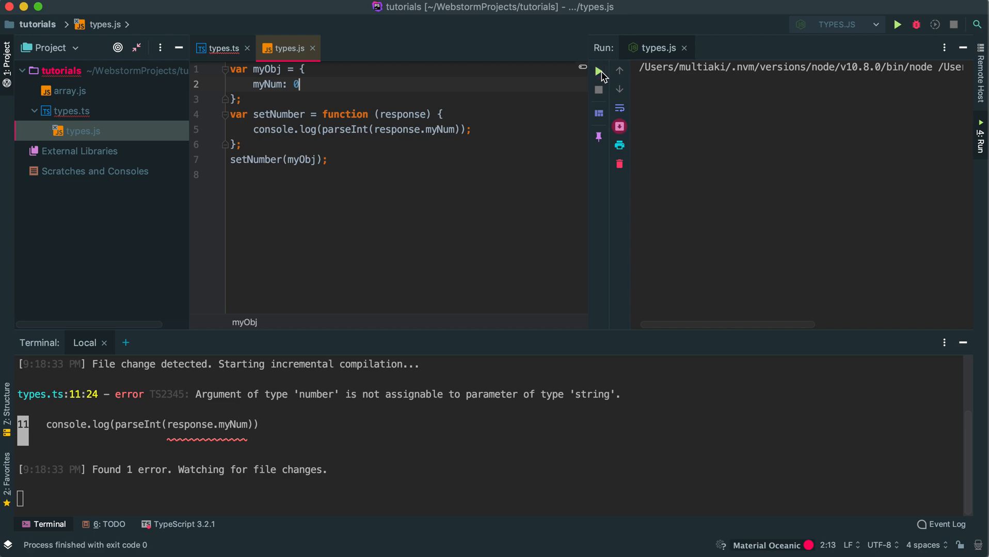
pyautogui.click(221, 48)
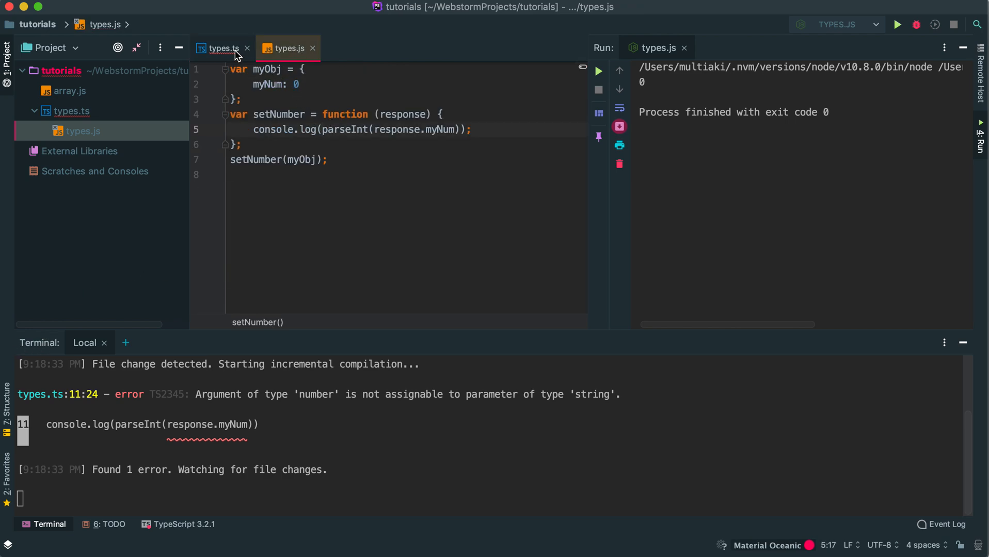
# Compare the parseInt call in compiled types.js with the one in setNumber in types.ts
pyautogui.click(219, 48)
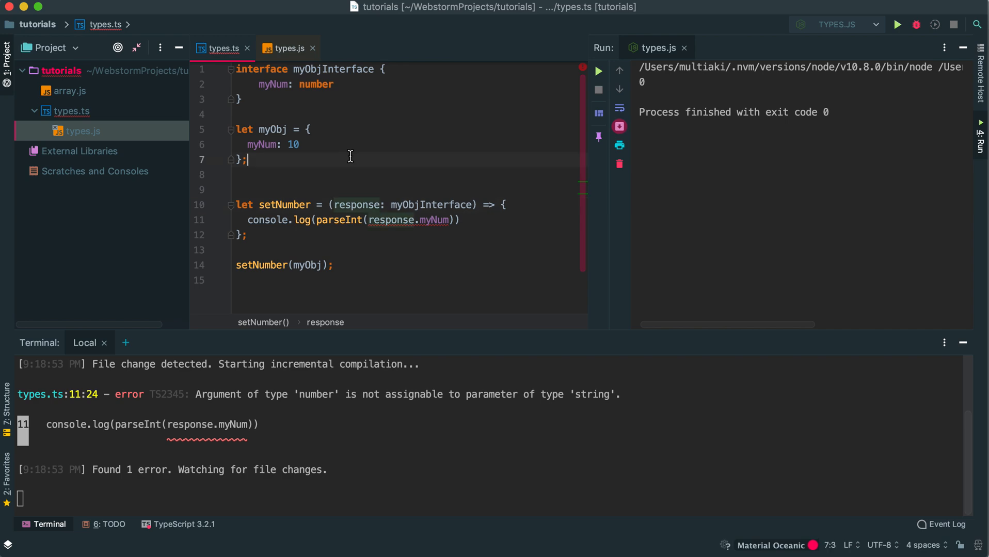
pyautogui.click(288, 47)
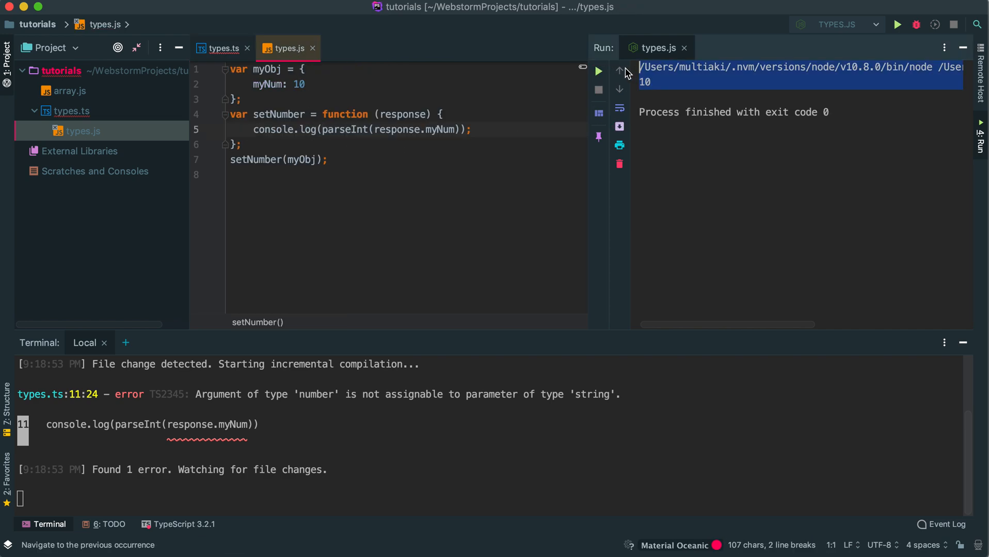
pyautogui.click(305, 114)
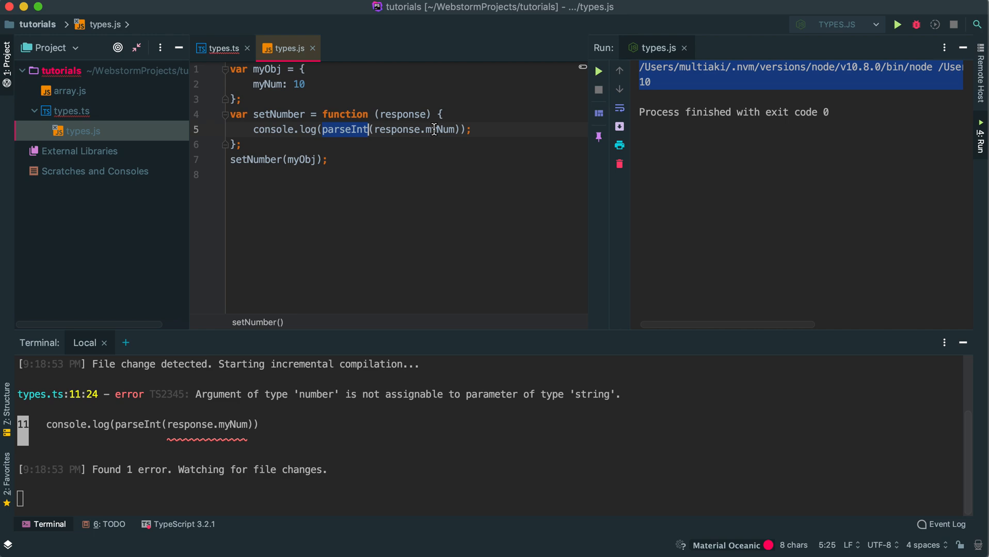
pyautogui.click(224, 48)
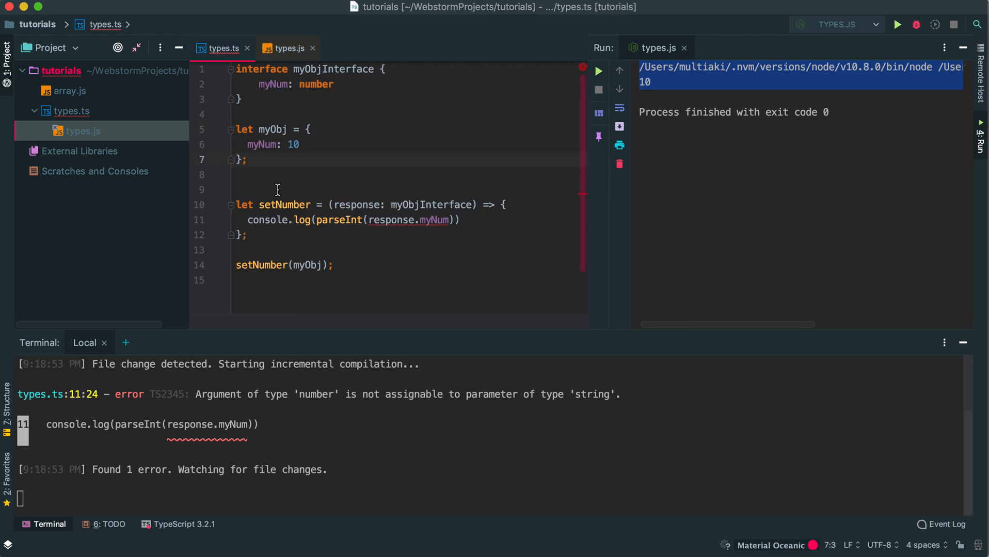
pyautogui.click(236, 189)
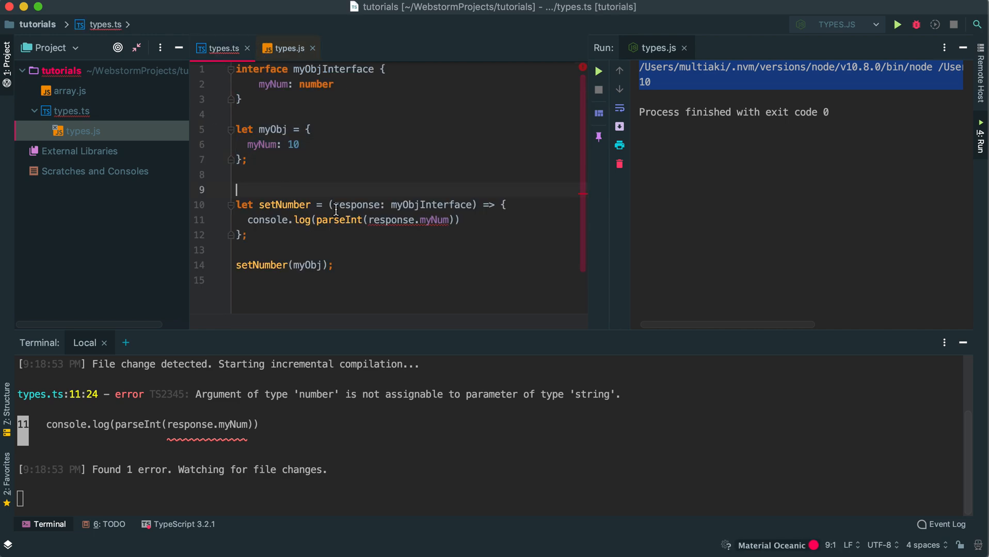
pyautogui.click(344, 220)
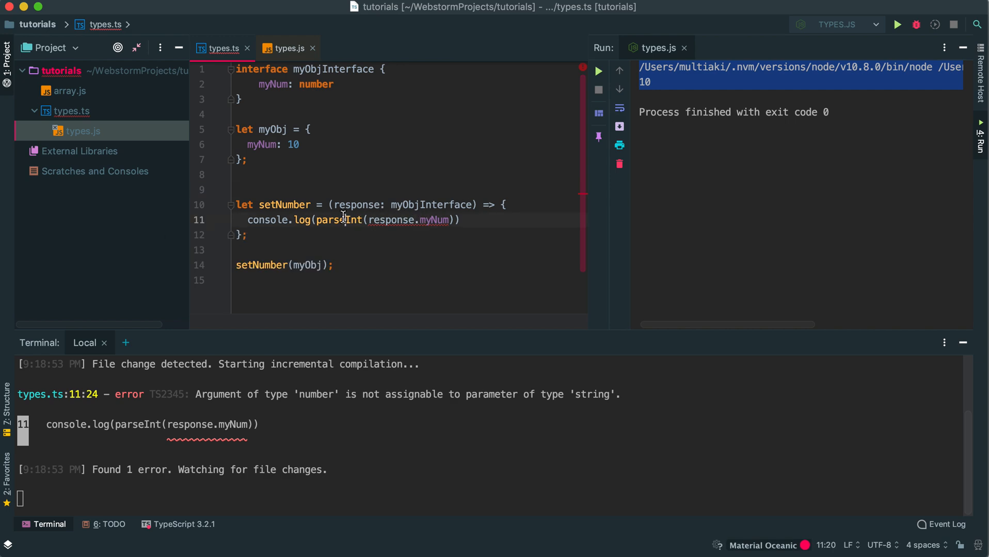